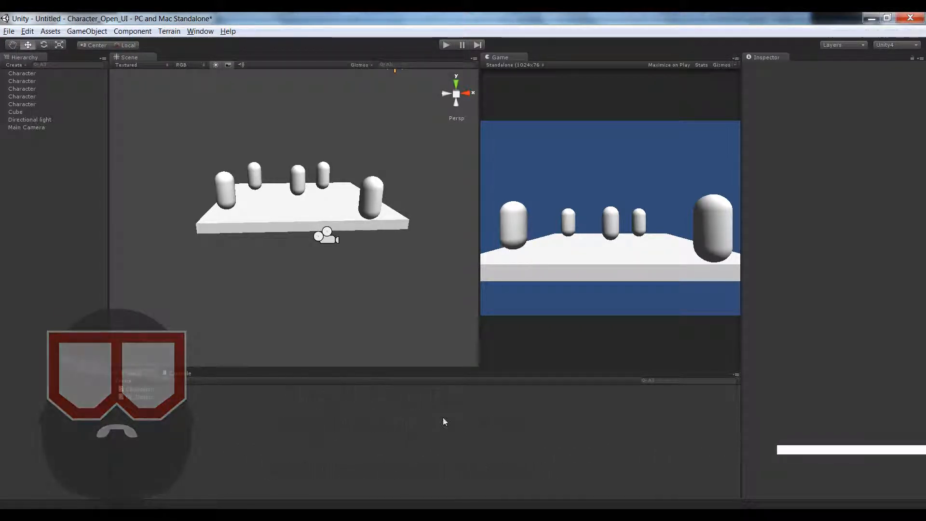
- Look over the Unity scene and Project scripts, then bring up the window switcher
click(130, 372)
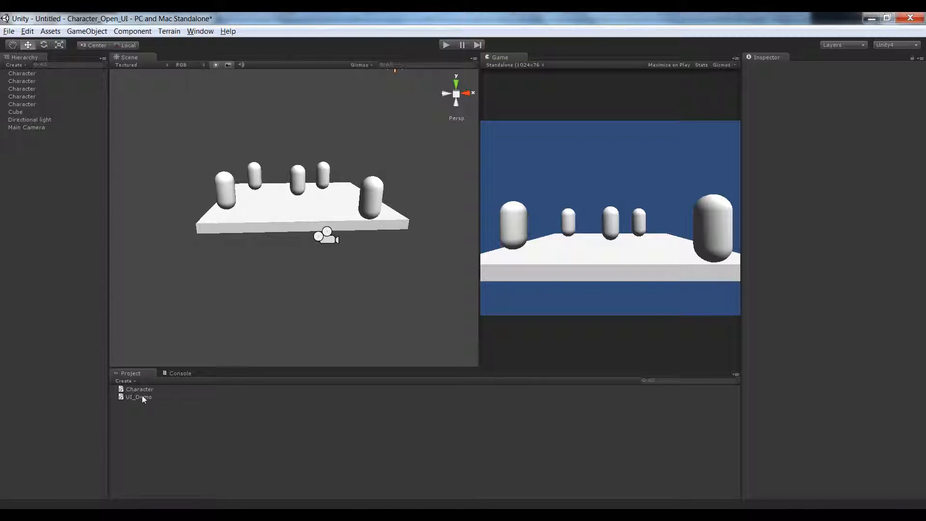
mouse_move(138, 400)
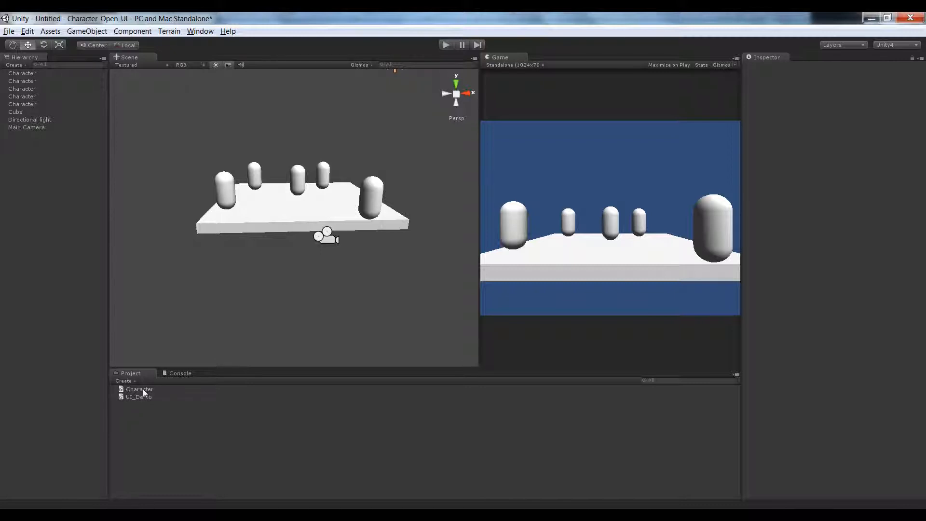
mouse_move(331, 221)
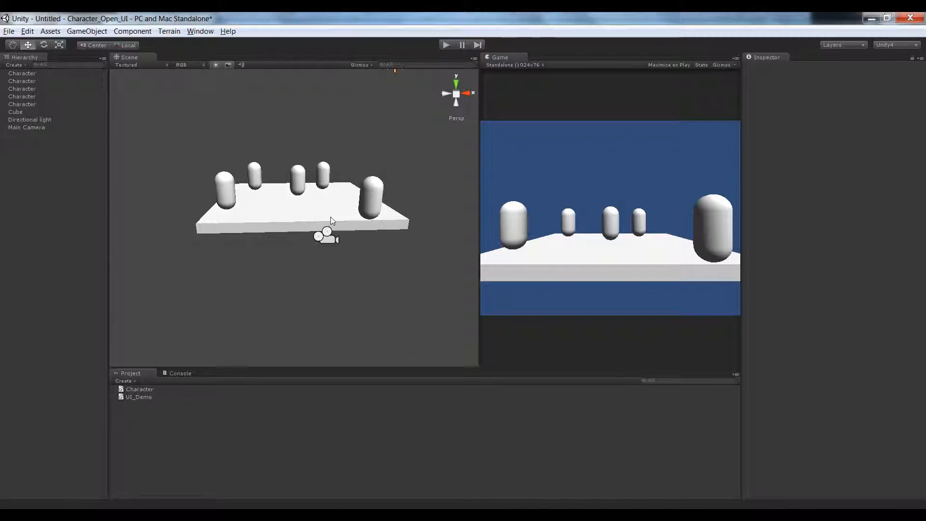
key(alt+tab)
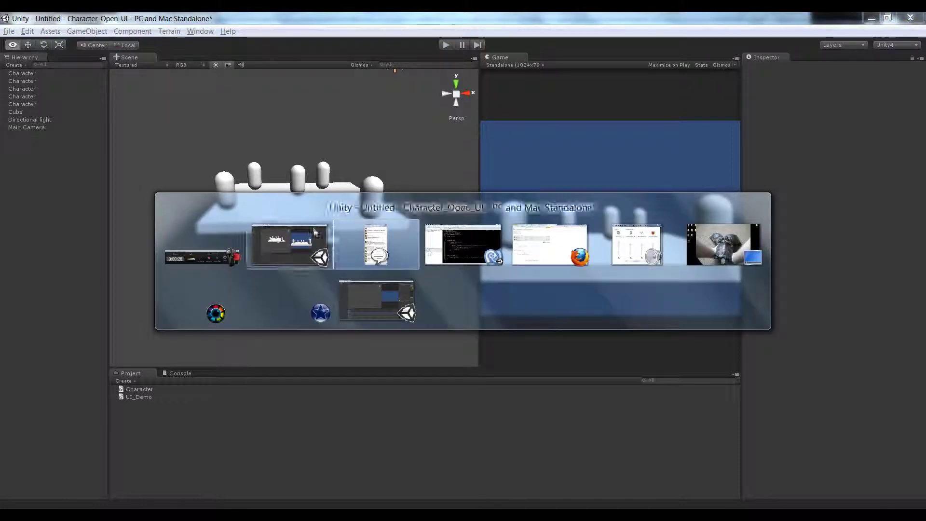
- Create private void MouseInput() and move the raycast click block from Update into it
click(375, 245)
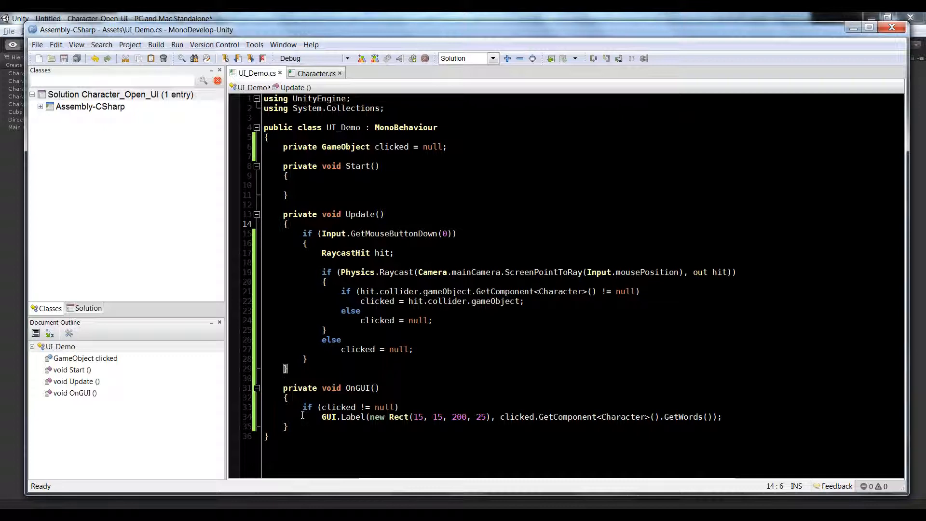
text(private void)
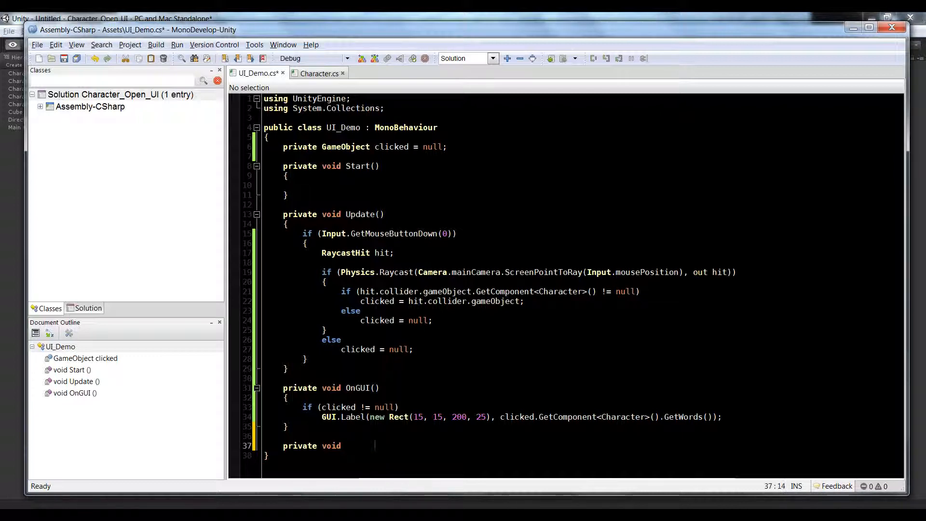
text(MouseInput())
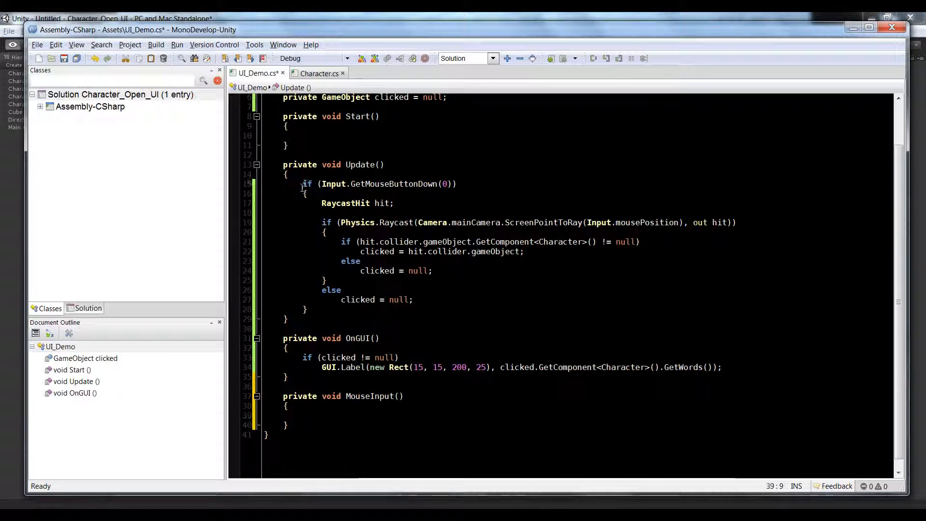
drag(302, 183, 341, 299)
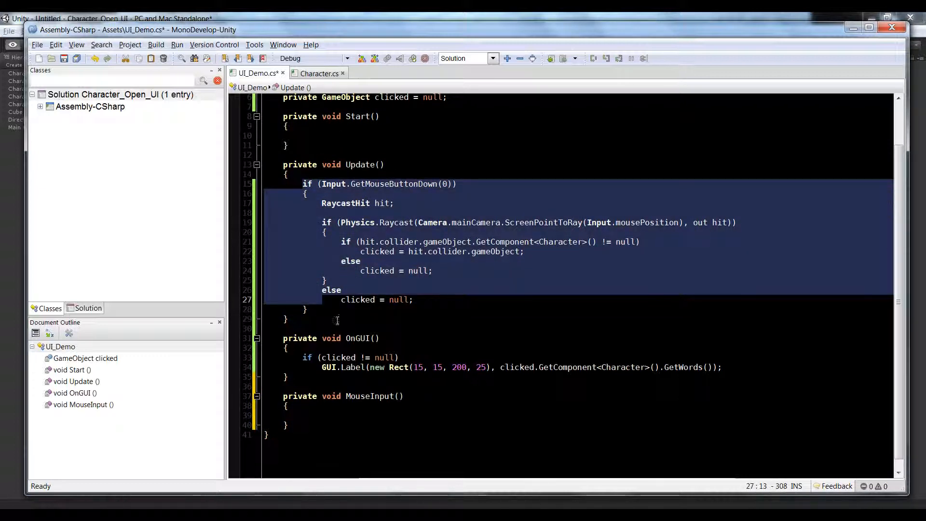
click(304, 309)
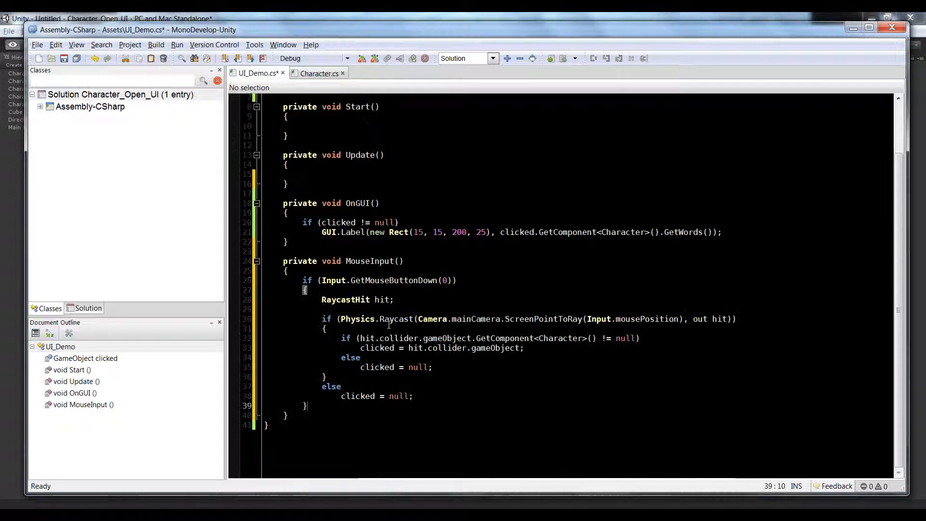
scroll(up, 3)
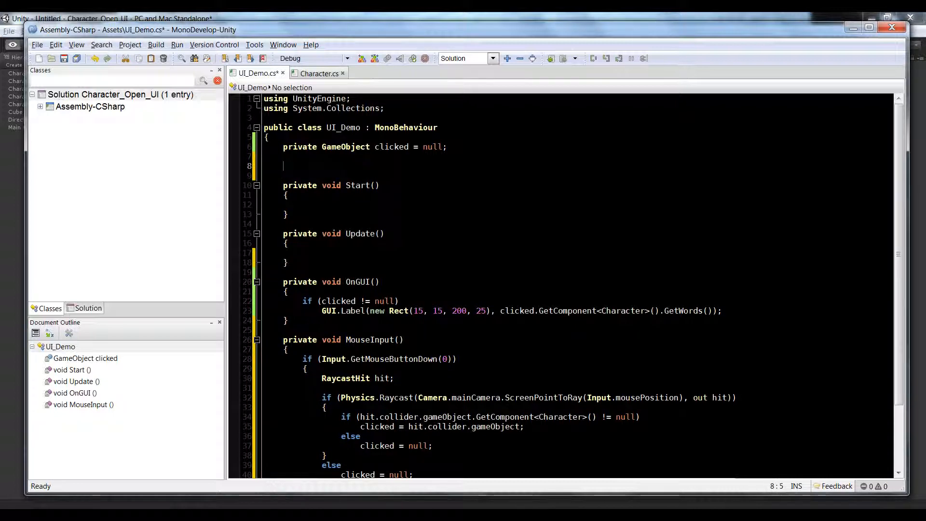
- Declare public bool isDoneWithMouse = false; in UI_Demo
text(public bool)
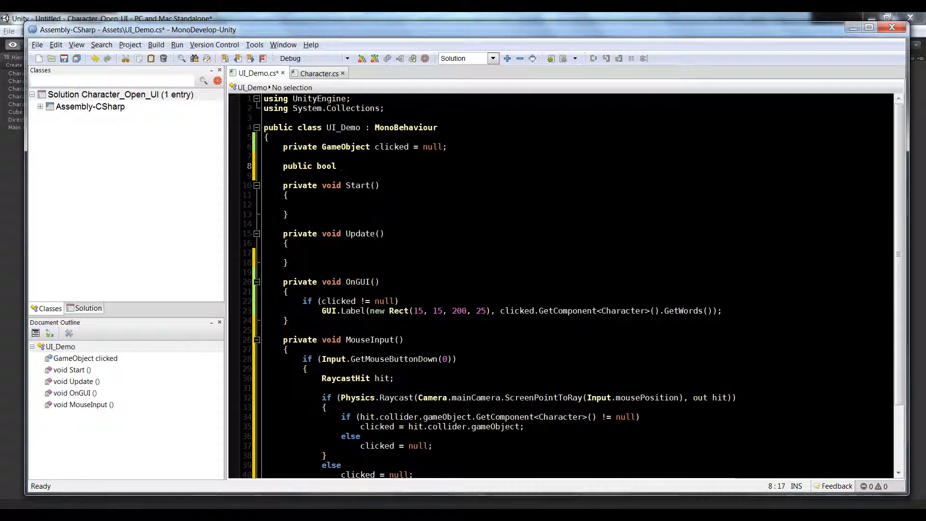
text(isMoa)
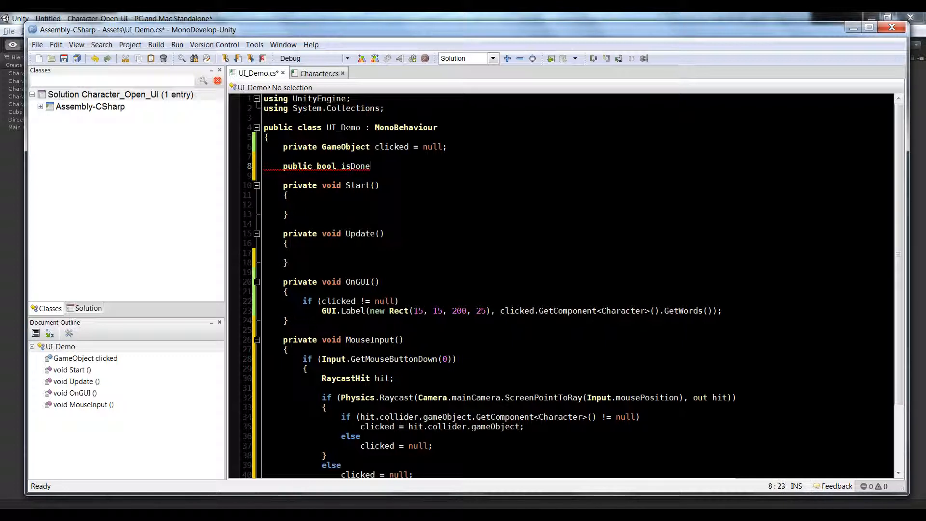
text(WithMouse)
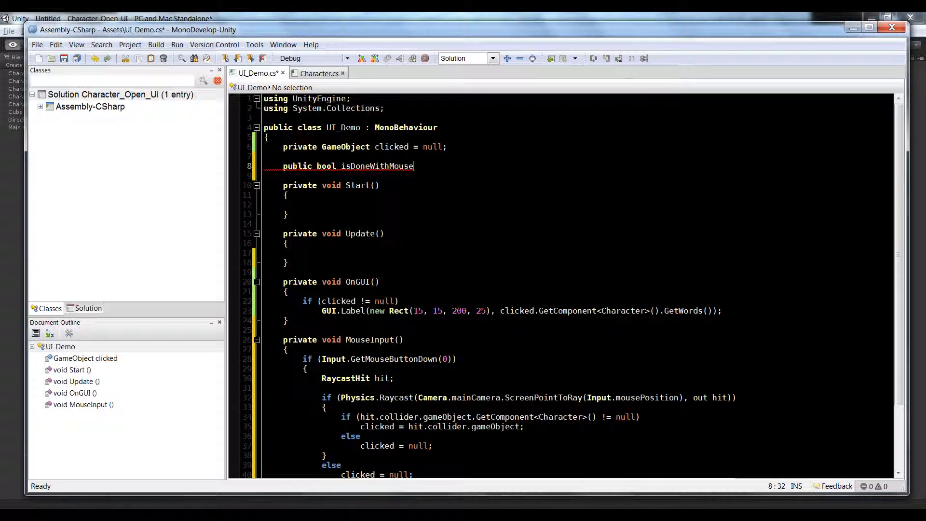
text(= false;)
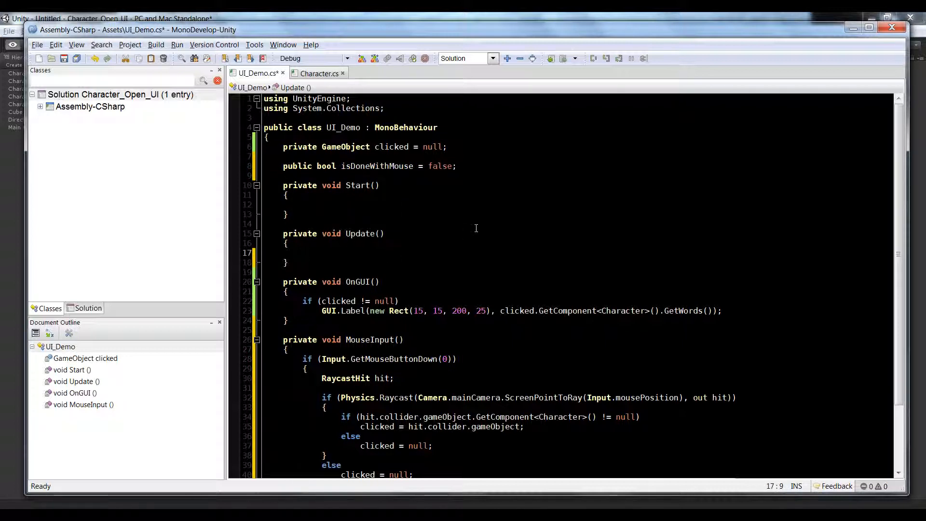
- Make Update call MouseInput or KeyboardInput via if (isDoneWithMouse), and stub an empty KeyboardInput method
text(if (isDoneWithMouse))
text(else)
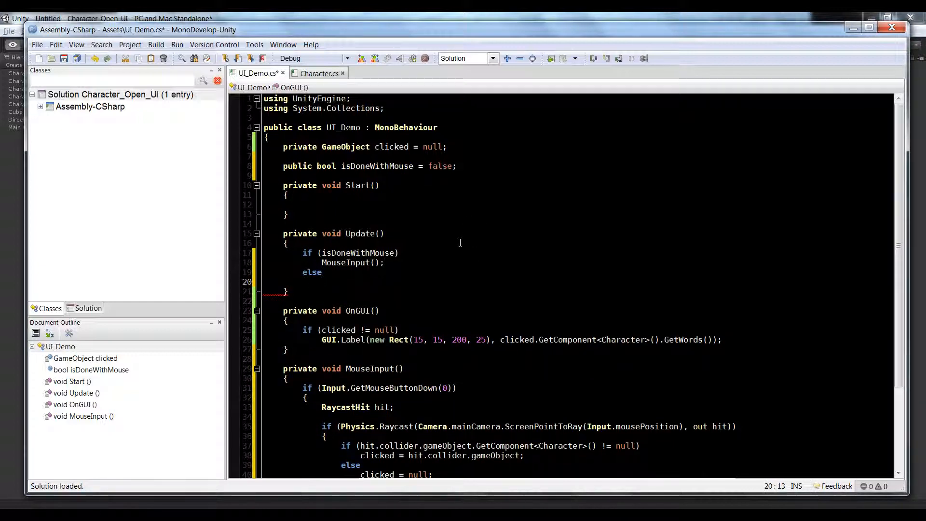
text(KeyboardInput();)
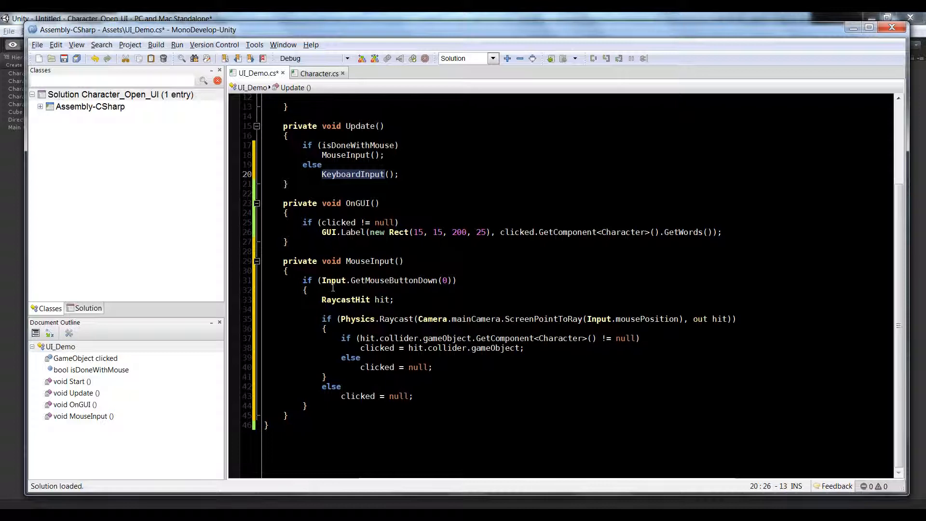
text(private void KeyboardInput()
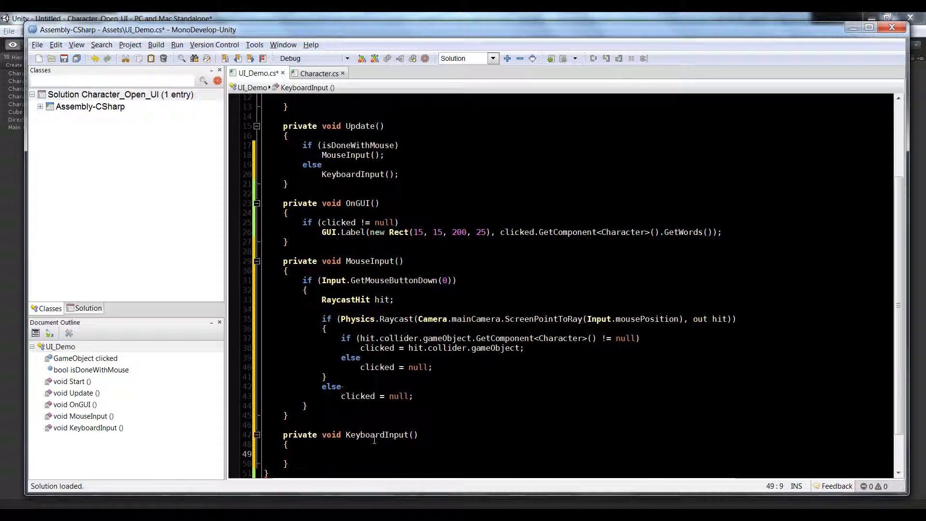
scroll(down, 3)
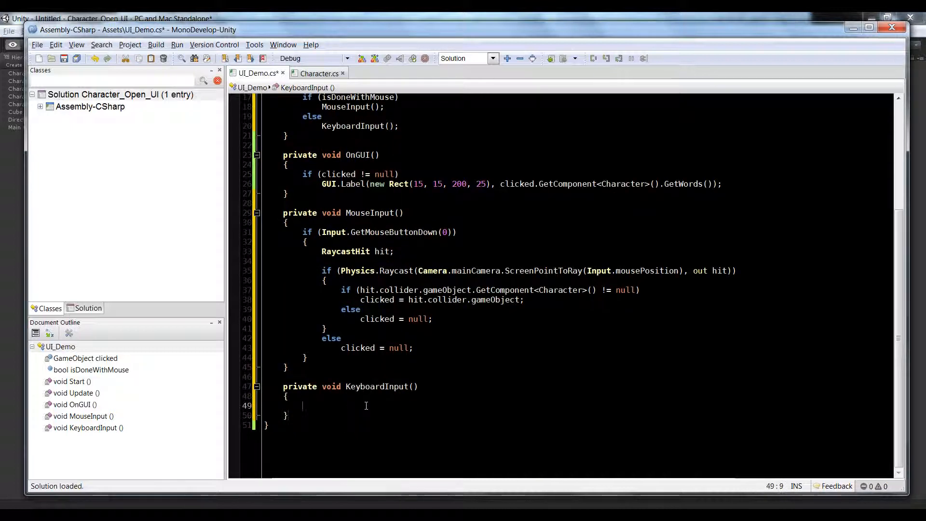
scroll(up, 3)
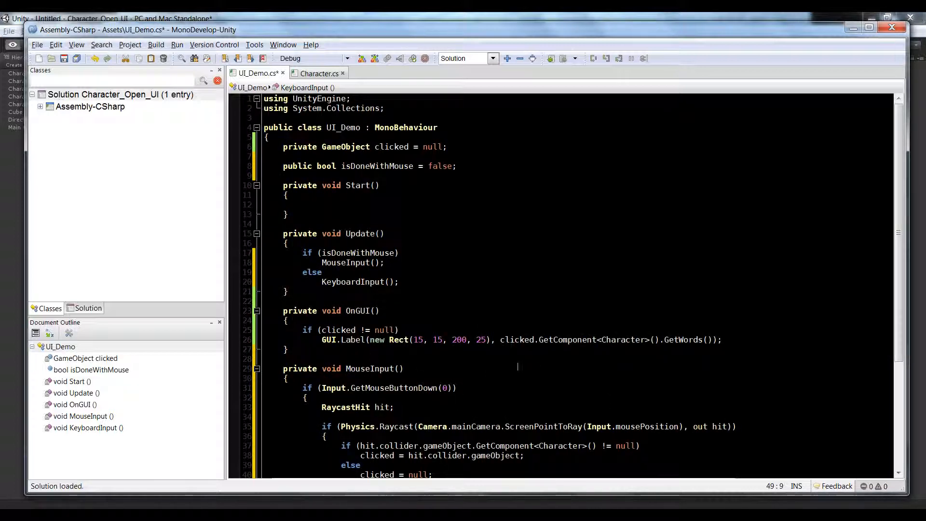
- Declare public float maxDistance = 1 below isDoneWithMouse and save the script
click(457, 166)
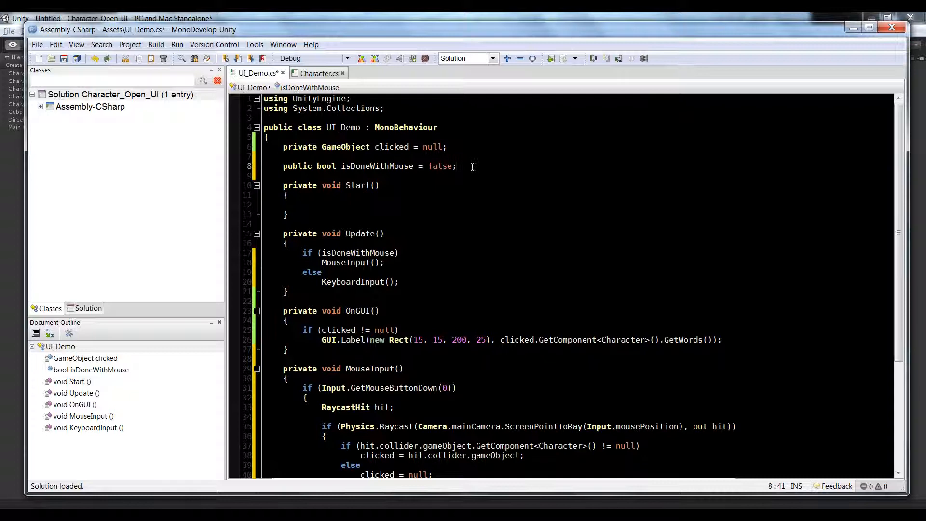
key(Return)
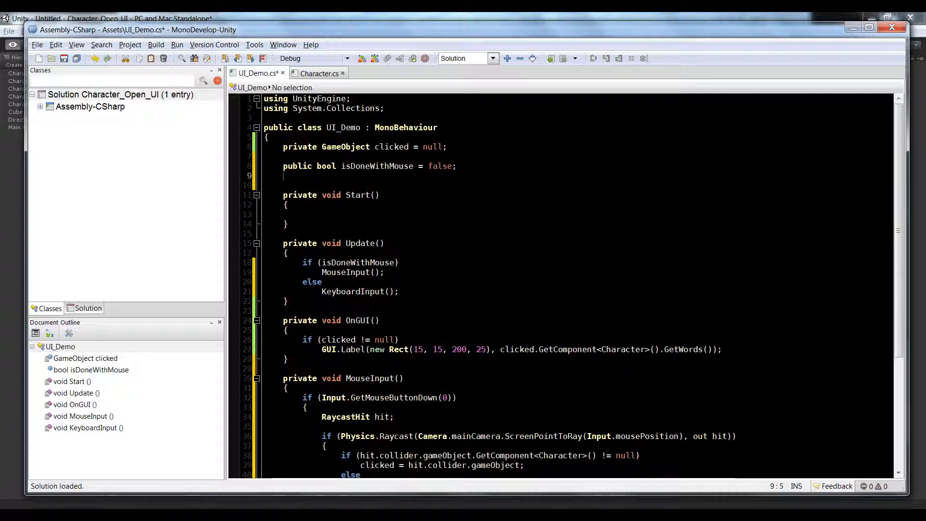
text(public float maxDista)
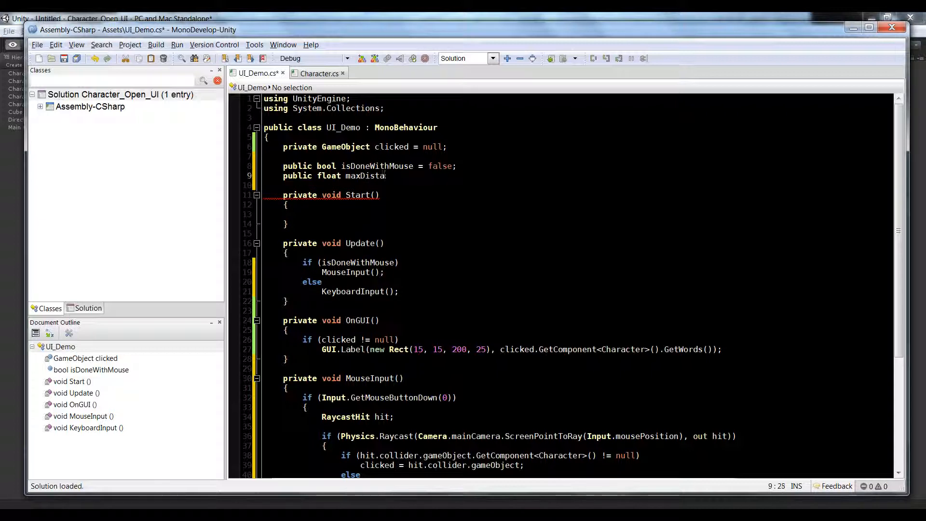
text(nce =)
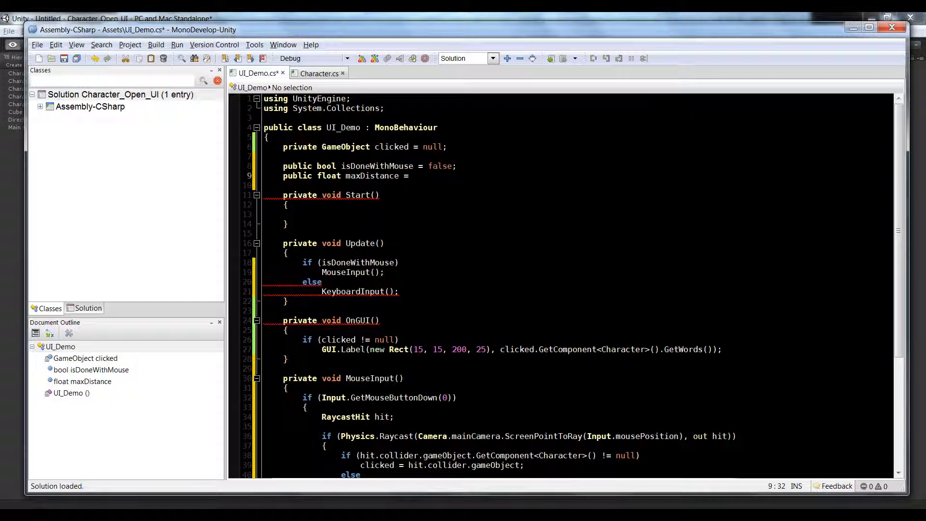
click(412, 176)
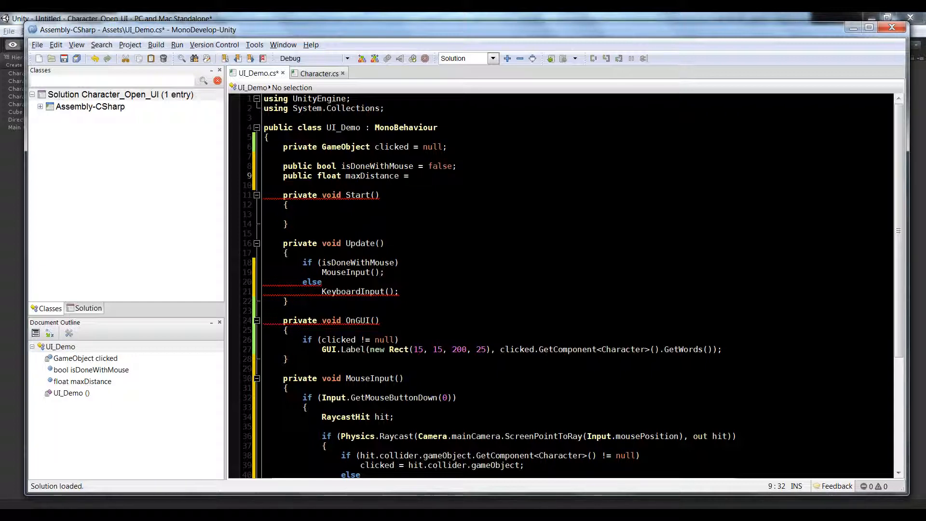
text(1)
text(private void KeyboardInput()
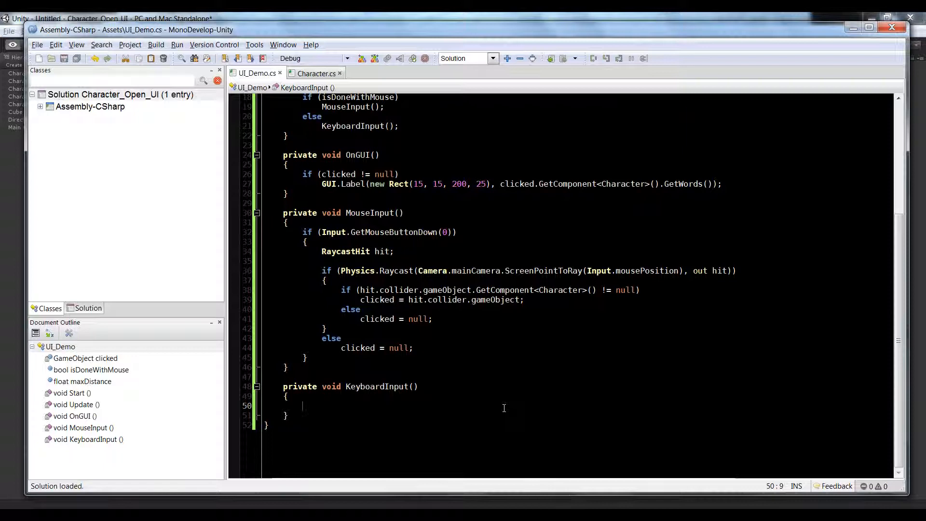
- In KeyboardInput, add if (Input.GetKeyDown(KeyCode.Space)) with an empty block
text(if (Input.ge)
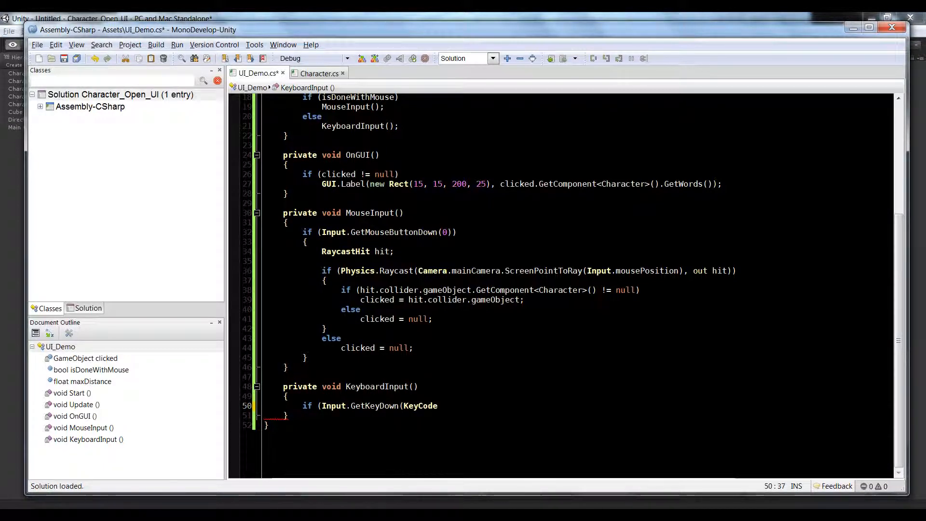
text(.)
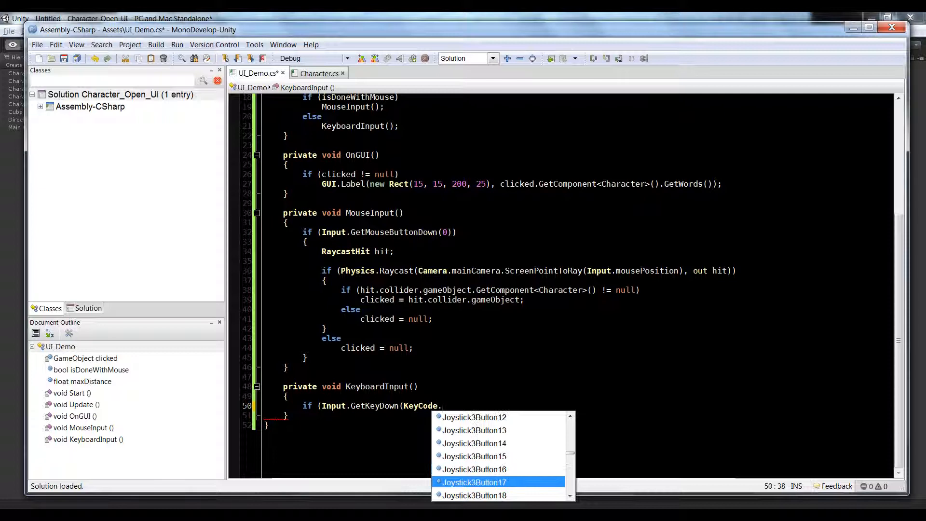
text(e)
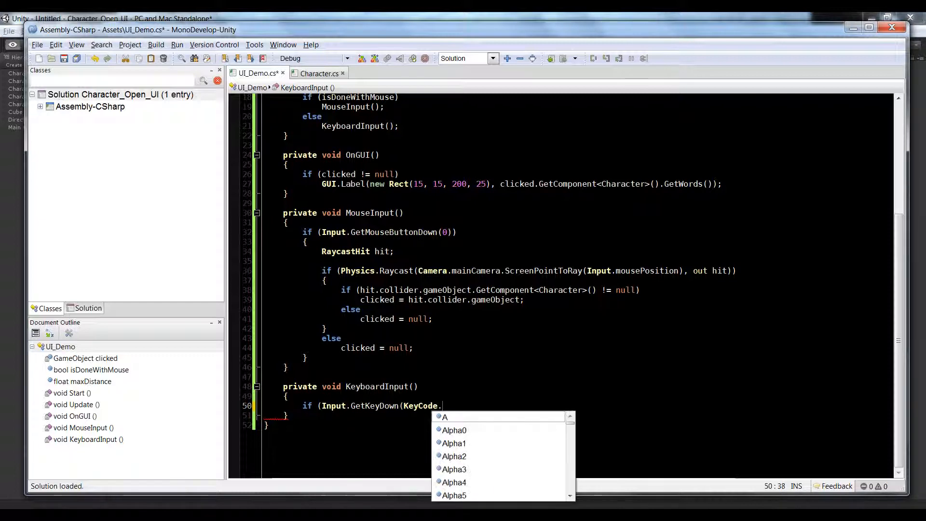
text(Space)))
text({)
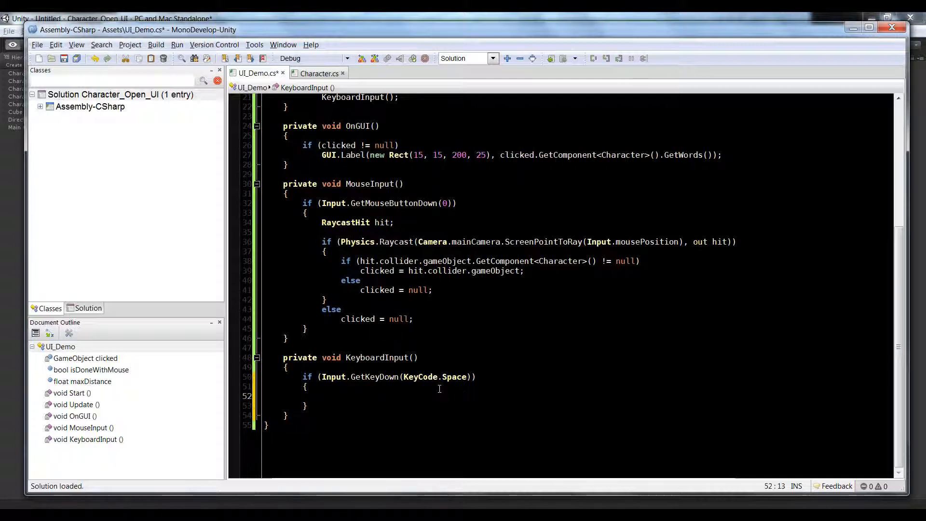
click(322, 396)
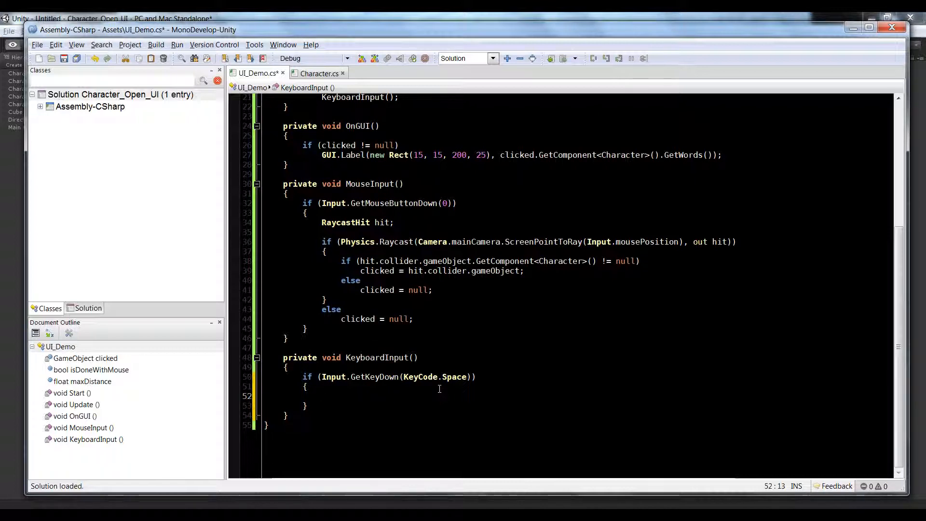
- Add foreach (Character c in GameObject.FindObjectsOfType(typeof(Character)) as Character[]) inside the space-key block
text(foreach (GameOb)
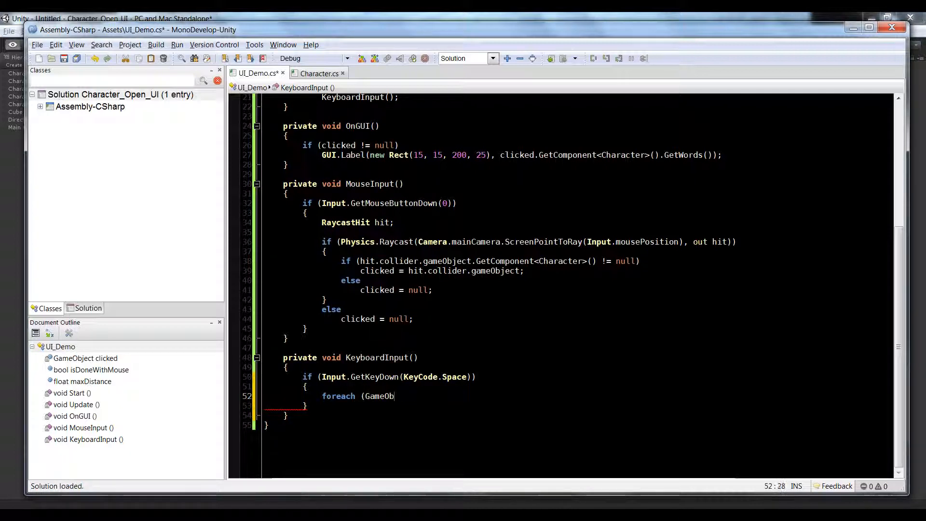
key(BackSpace)
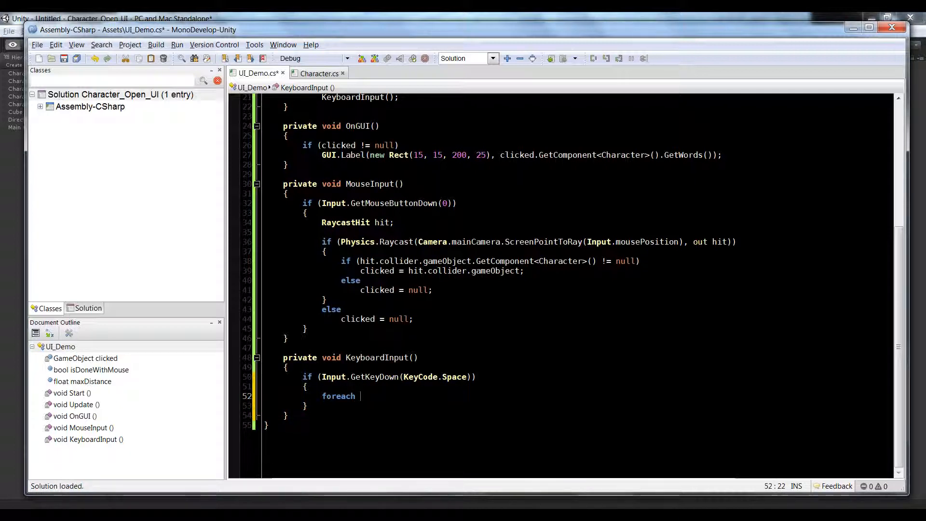
text(()
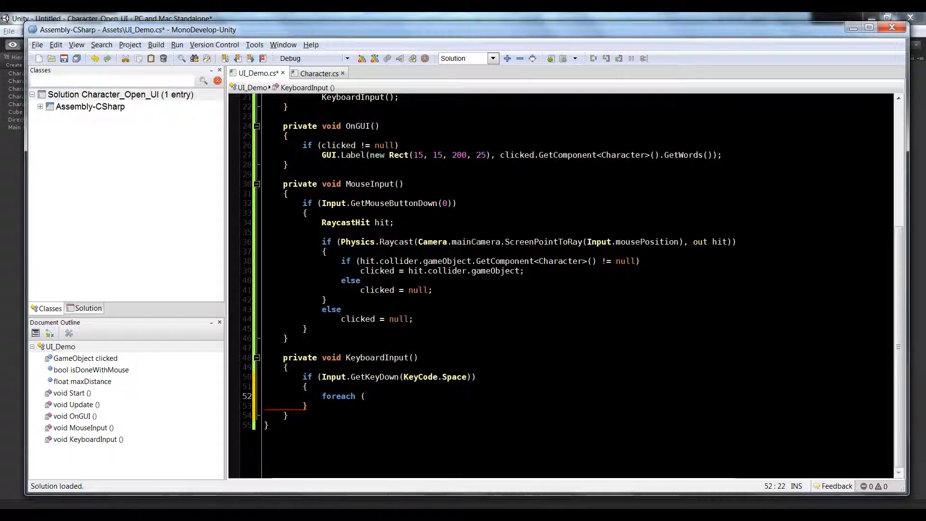
text(Character c)
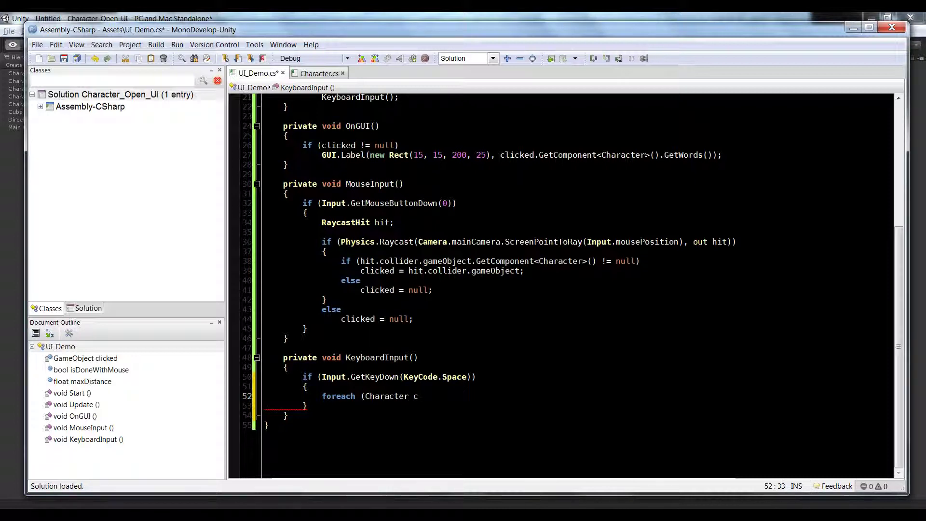
text(in)
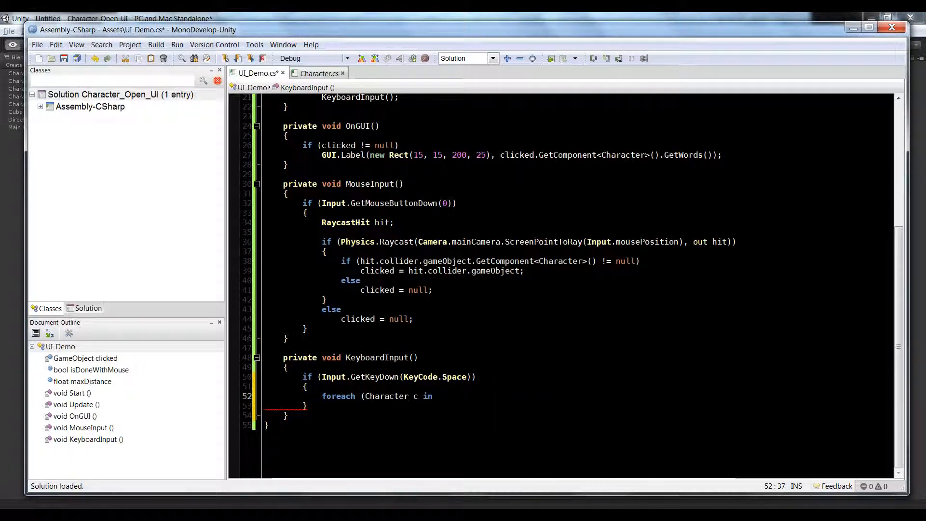
text(GameObject)
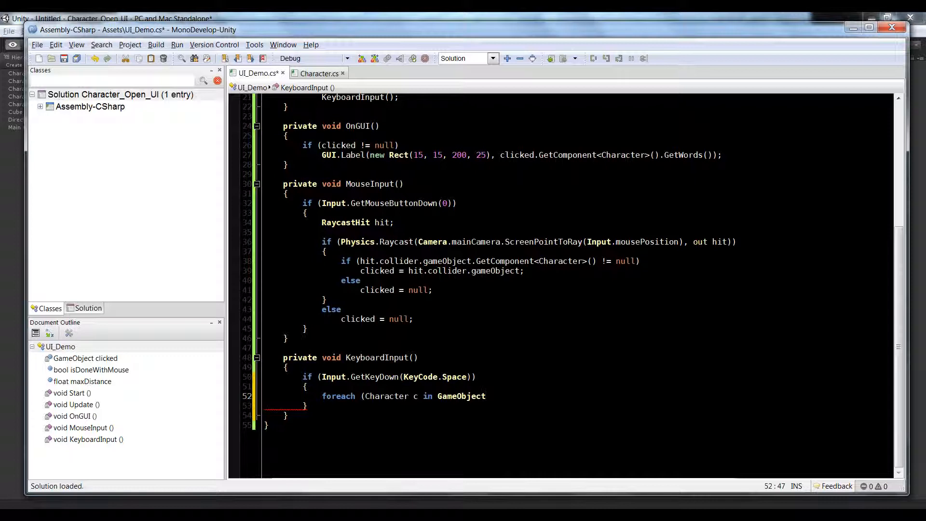
text(.find)
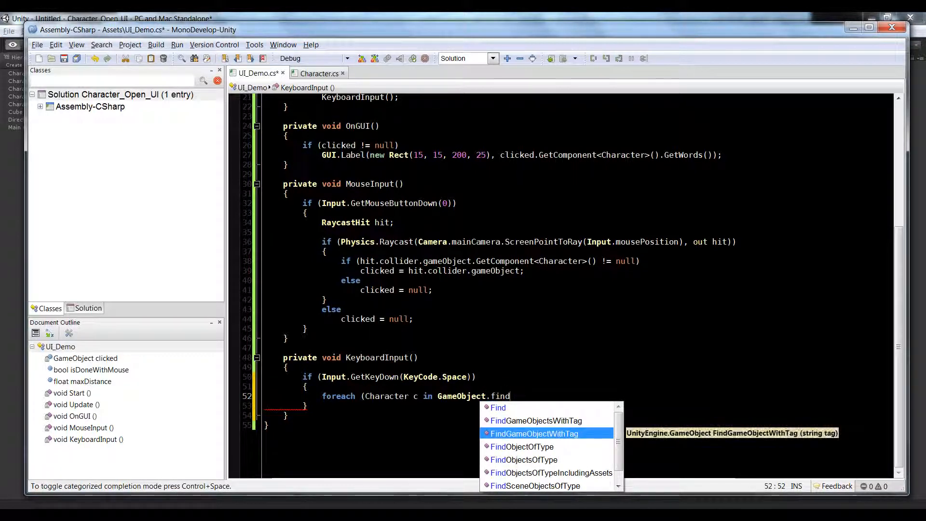
click(522, 447)
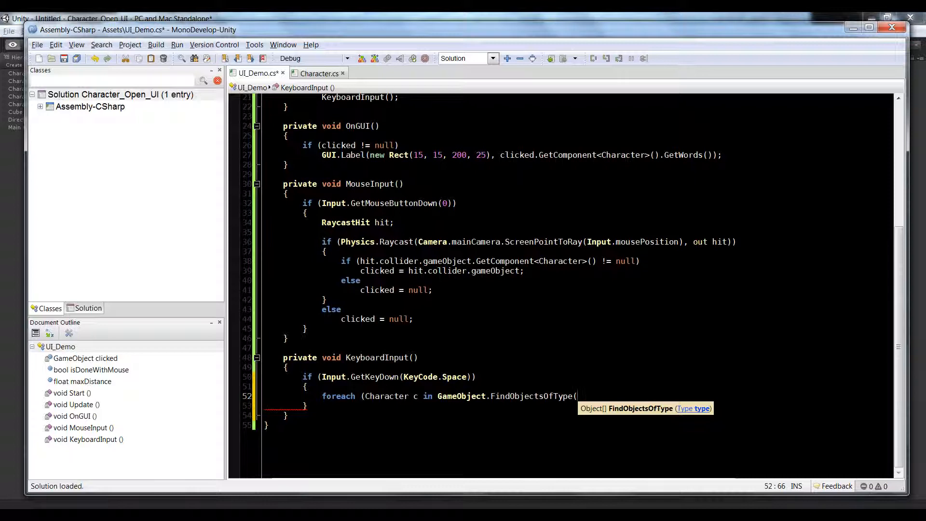
text(typeof(Character)))
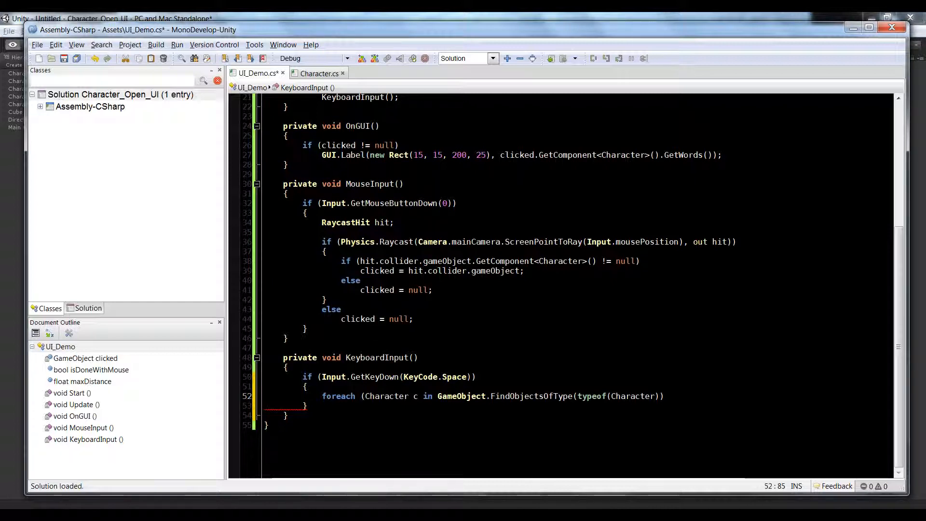
text(as)
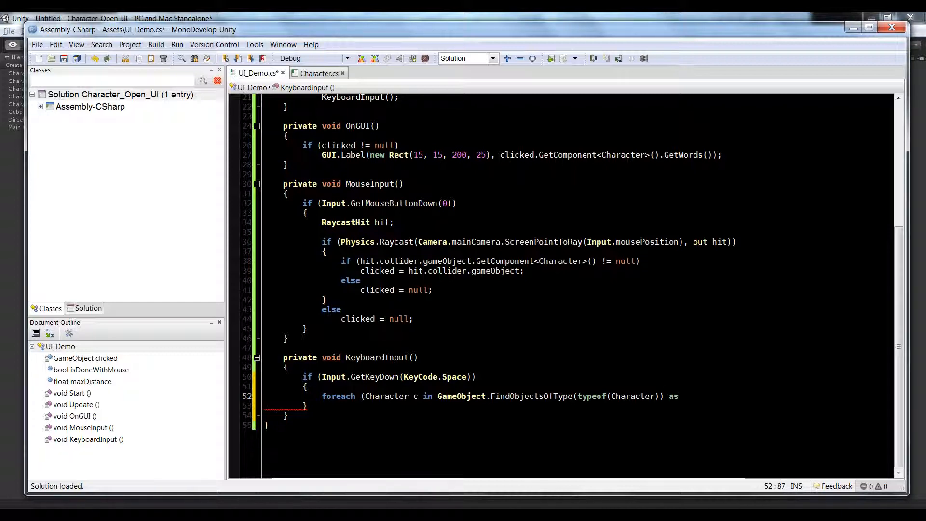
text(Character[])
text(Character tmp = null;)
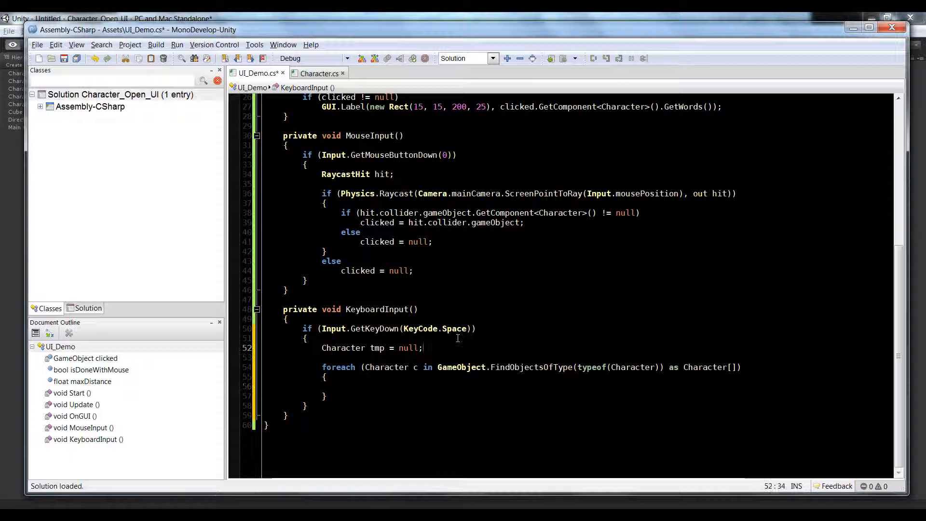
- Start a Vector3 dist declaration before the loop, cleaning up its auto-completed text
text(v)
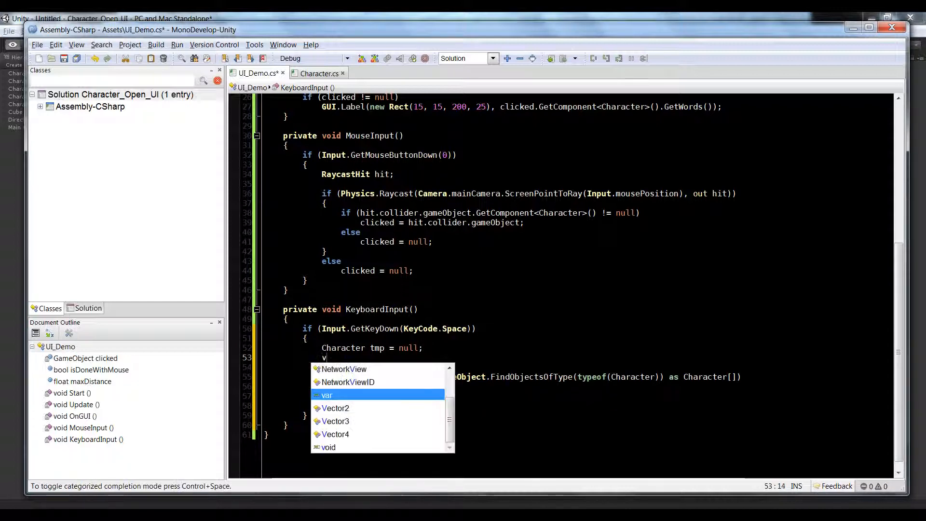
text(ector3 dist)
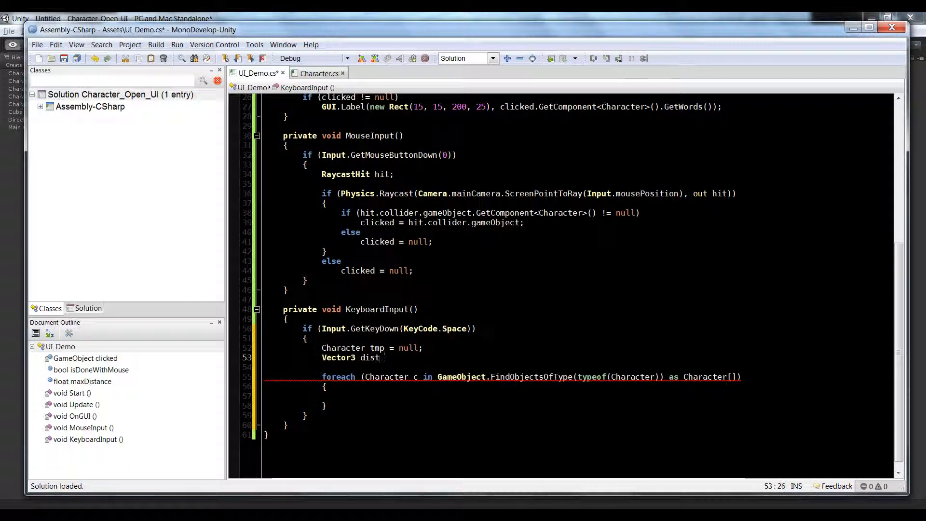
text(Vector3.zero;)
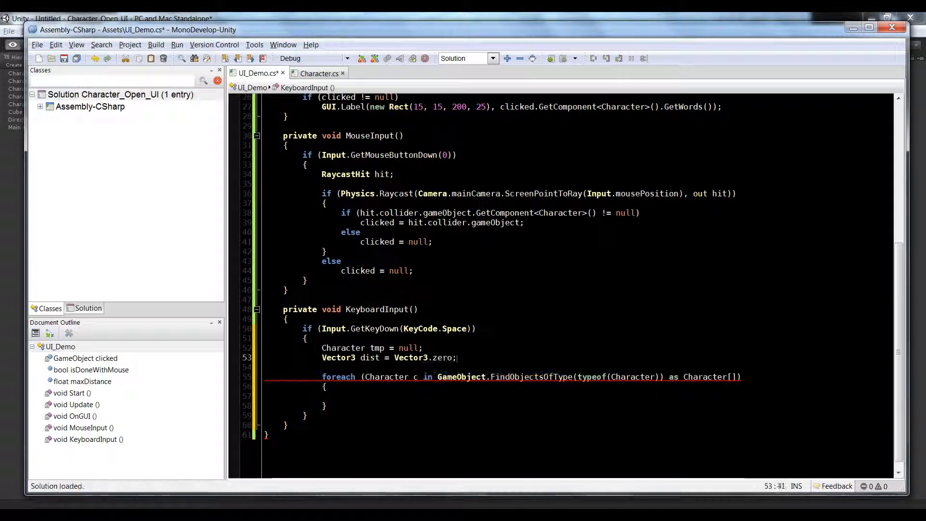
click(341, 395)
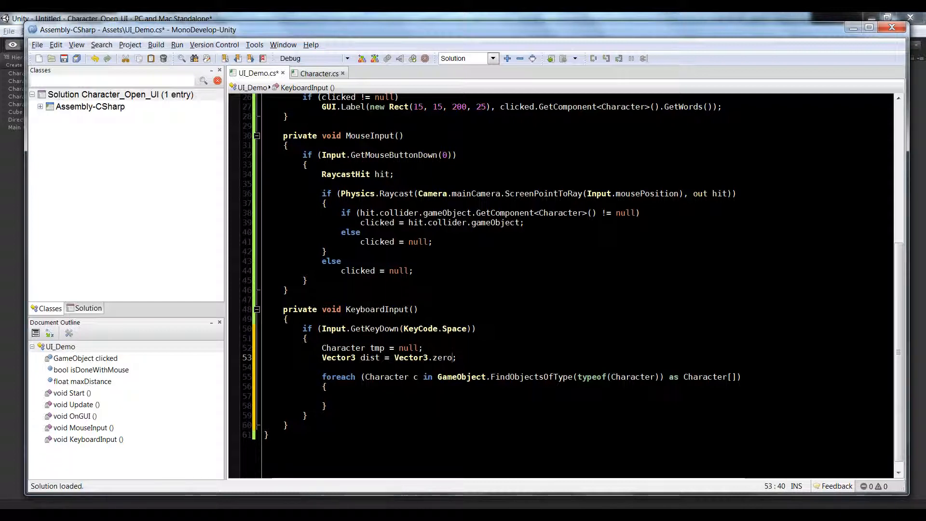
key(Backspace)
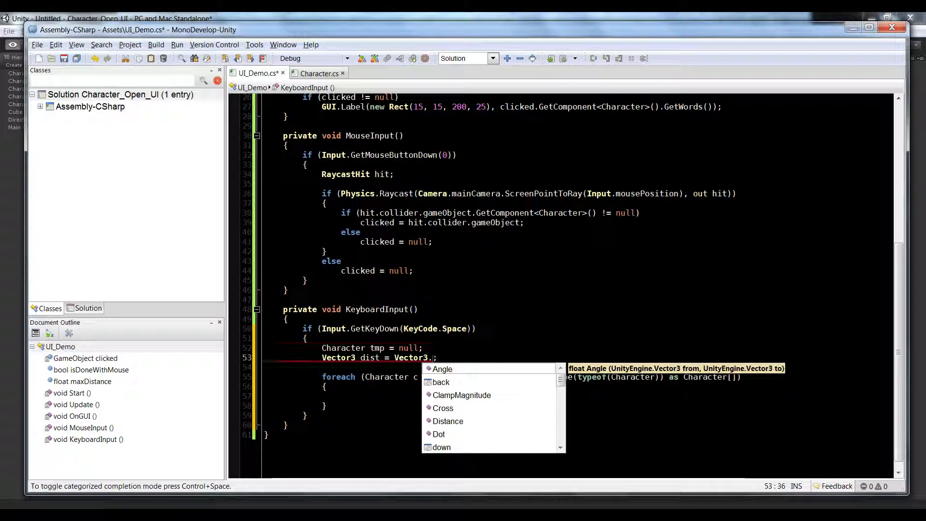
key(Escape)
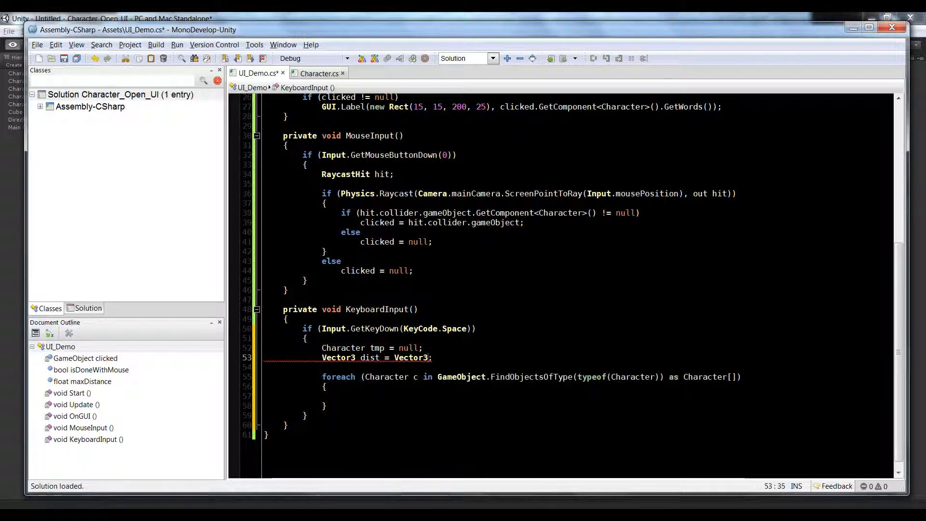
text(new w)
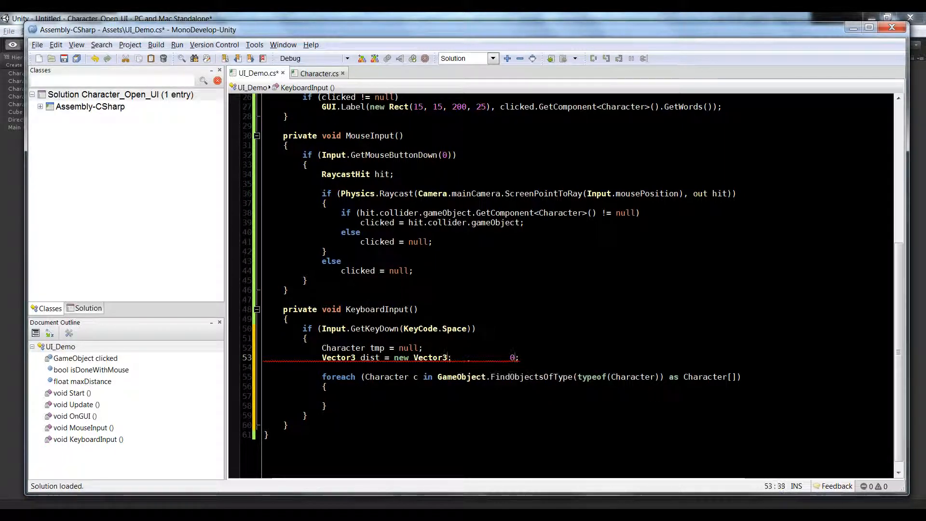
- Rewrite it as float dist = maxDistance;
scroll(up, 3)
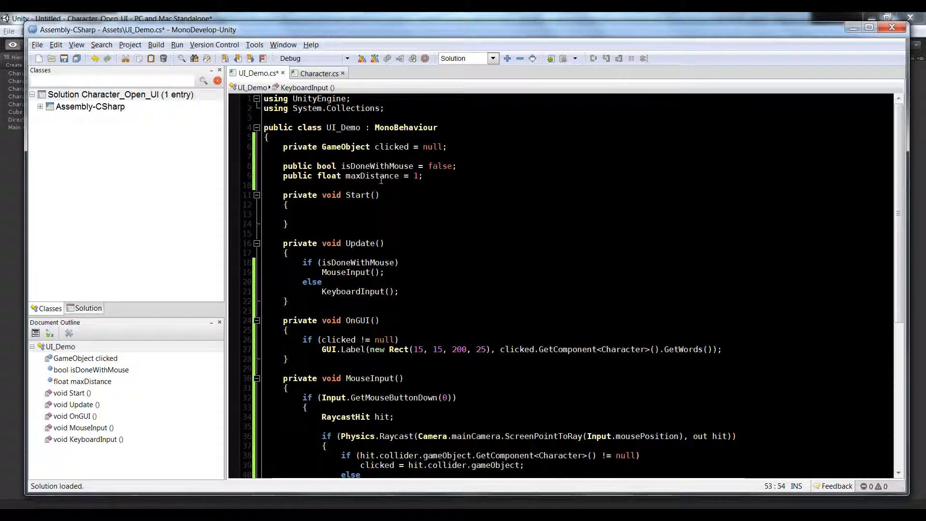
scroll(down, 3)
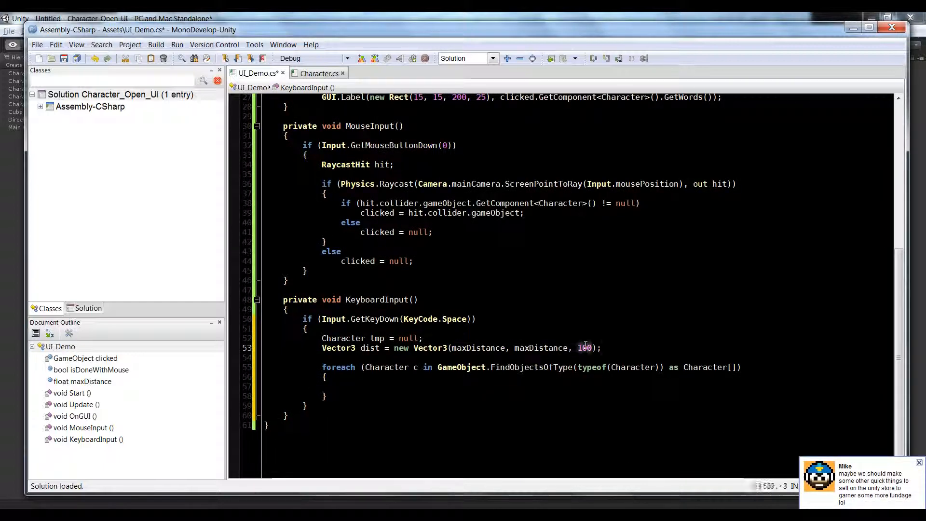
text(maxDistance)
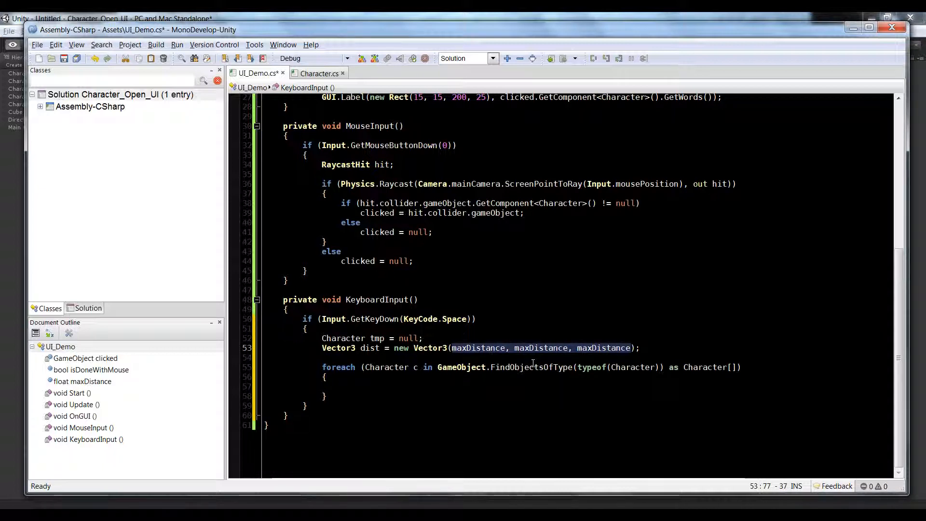
mouse_move(532, 366)
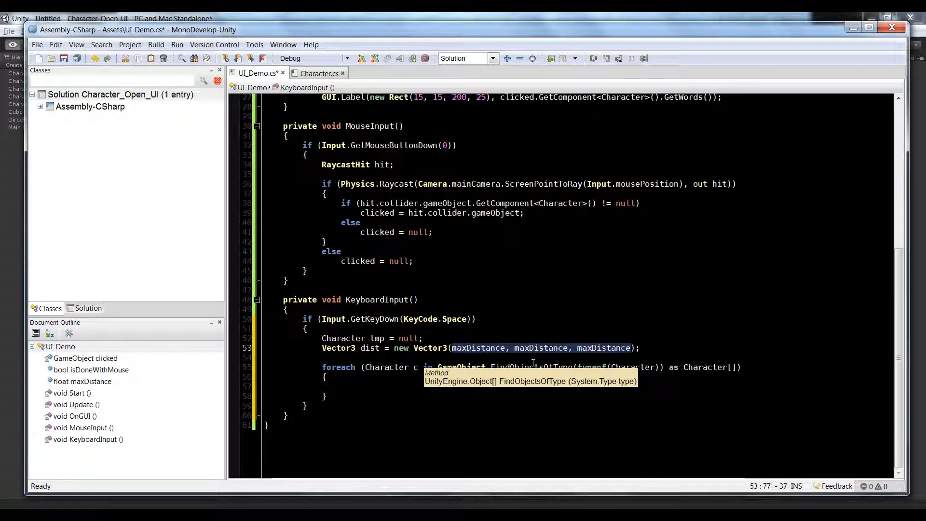
mouse_move(531, 357)
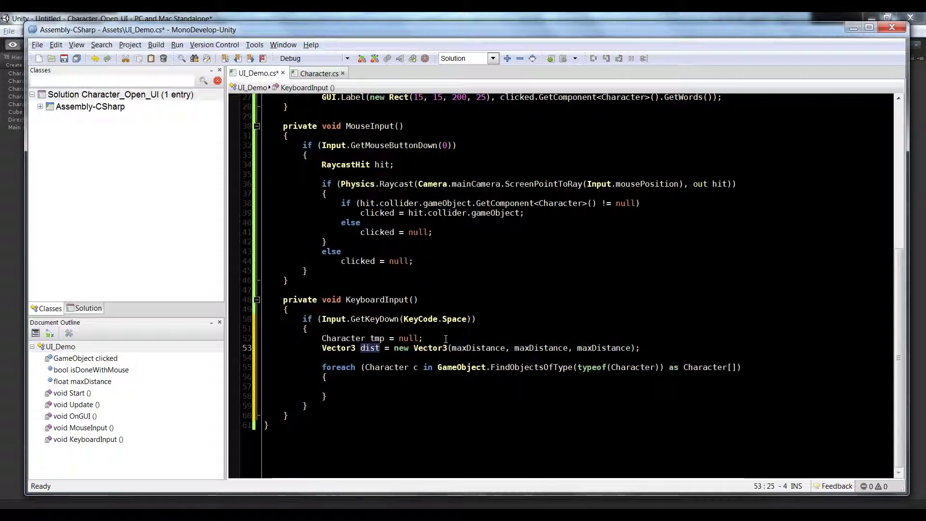
text(float dist = maxDistance;)
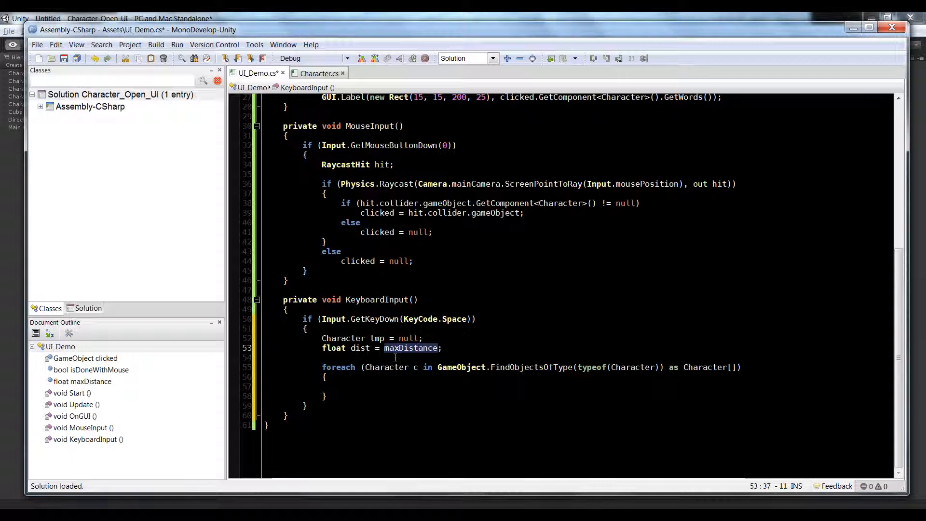
mouse_move(465, 388)
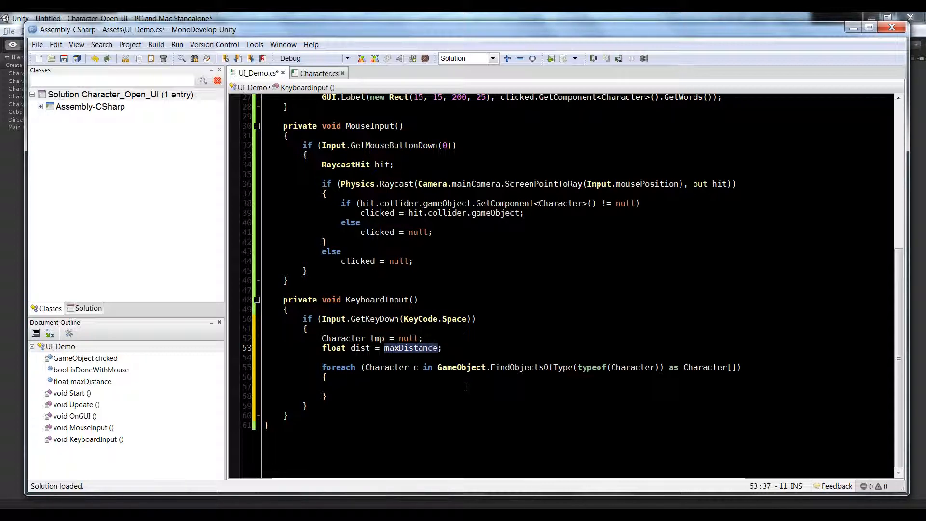
- Inside the loop, add if (Vector3.Distance(transform.position, c.transform.position) <= dist) with braces
click(340, 387)
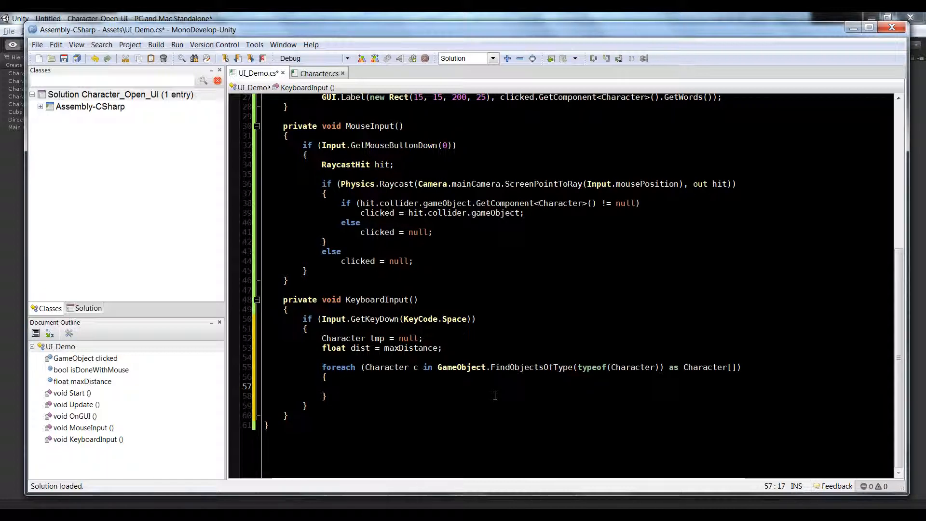
text(if)
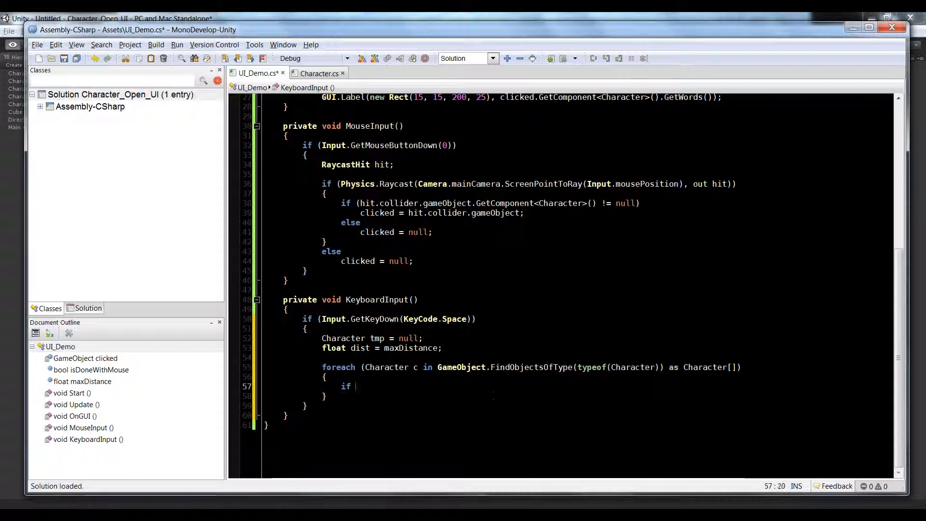
text((Vector3)
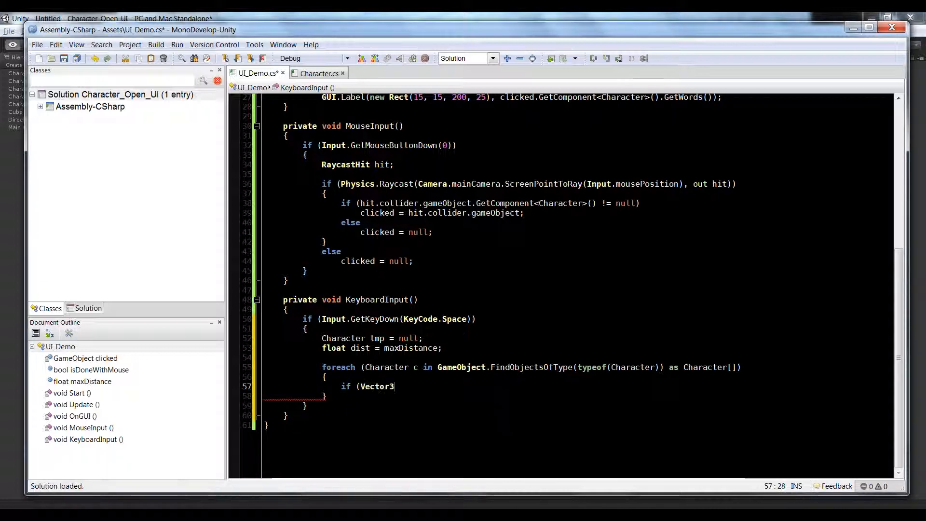
text(.Distance()
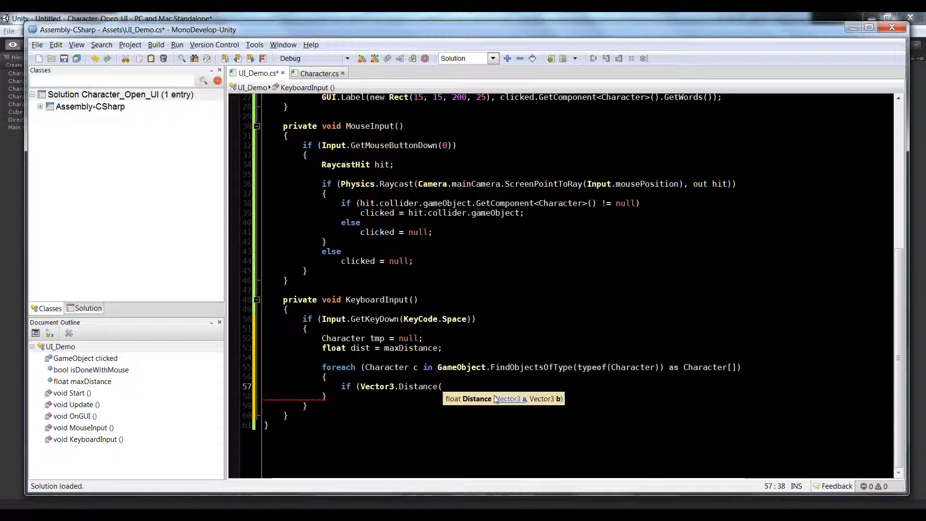
mouse_move(525, 357)
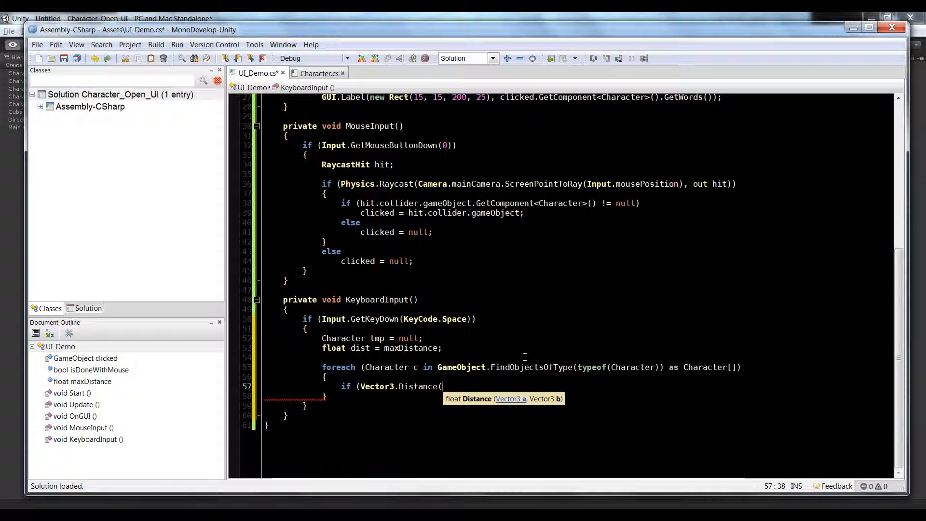
text(transform.p)
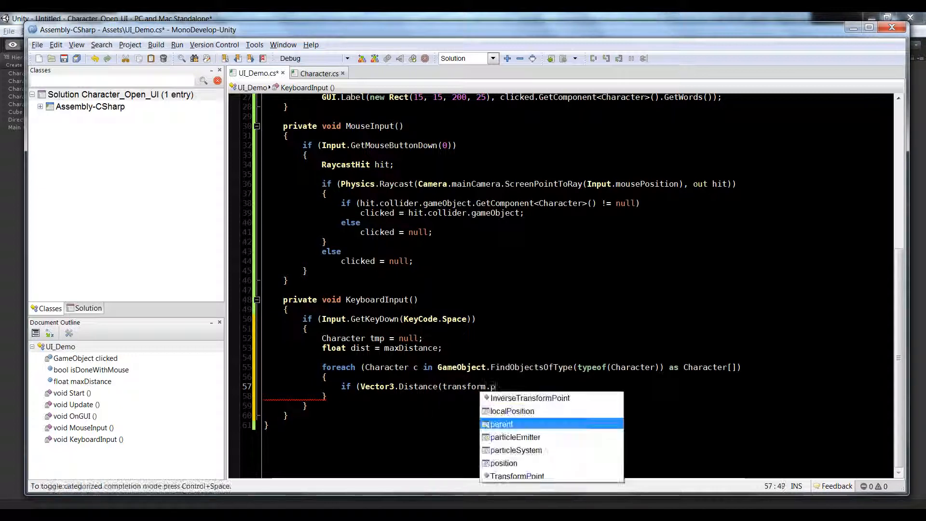
key(Escape)
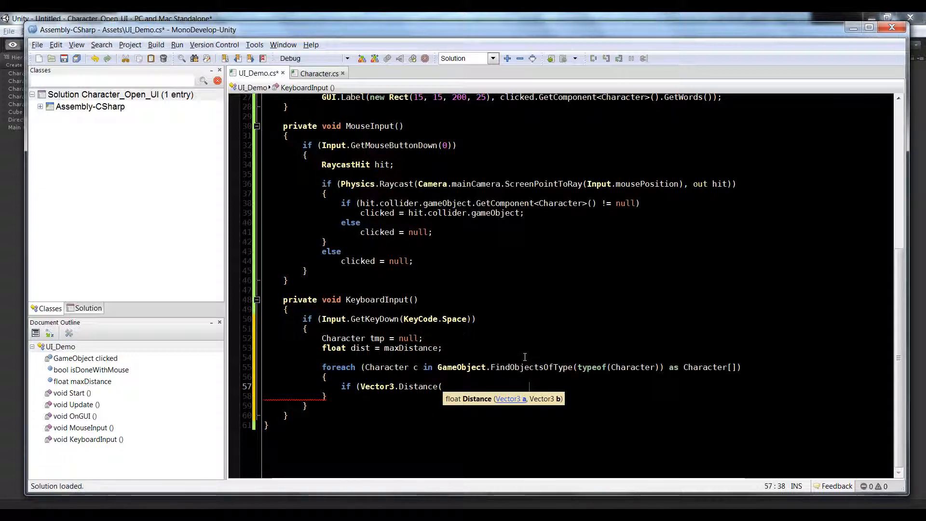
text(transform.position, c)
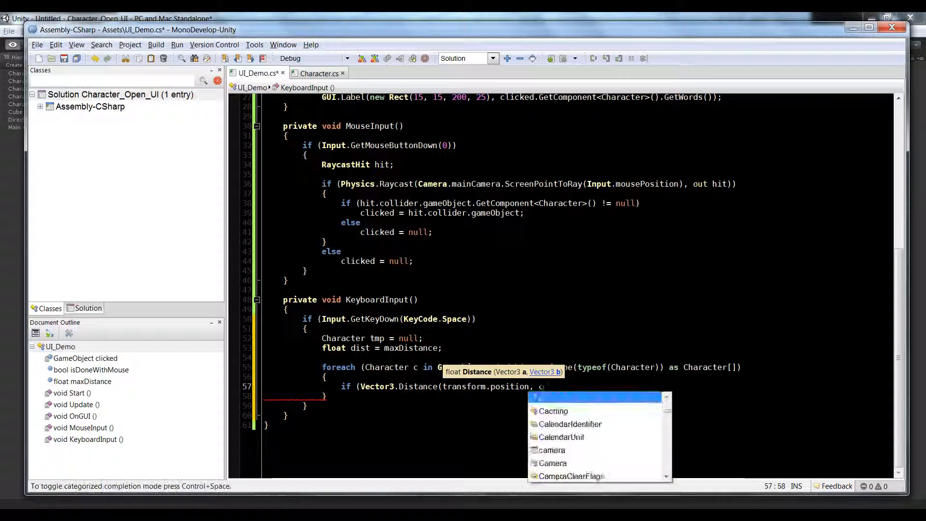
text(c.transform.position))
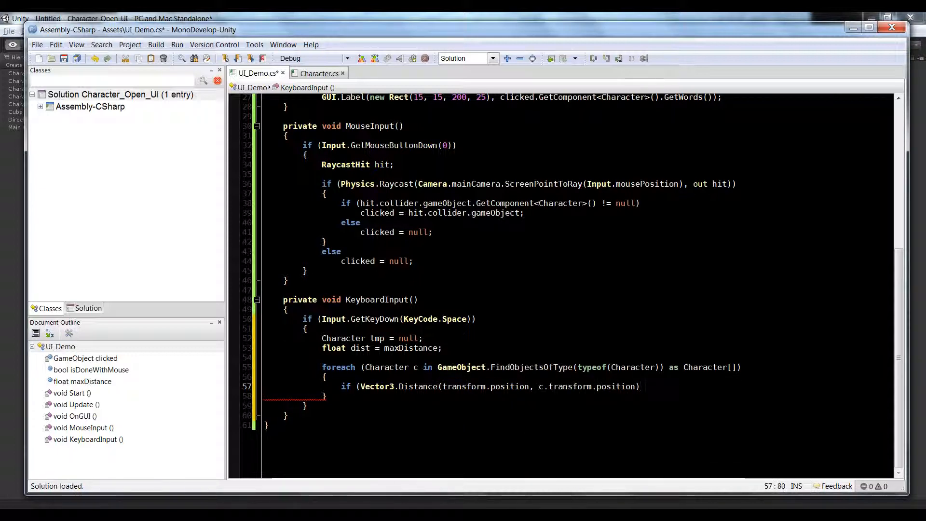
text(< dist))
text({)
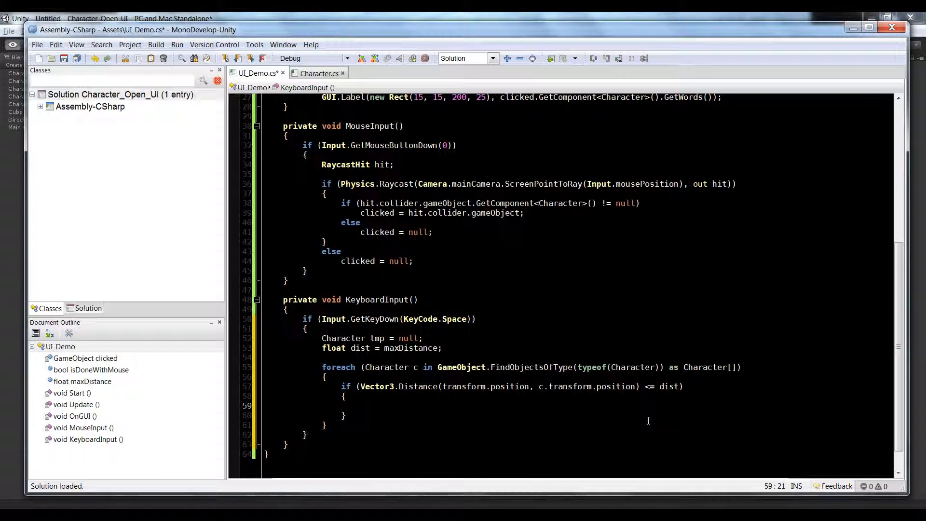
- Inside the check, assign tmp = c and dist = Vector3.Distance(transform.position, c.transform.position)
click(360, 405)
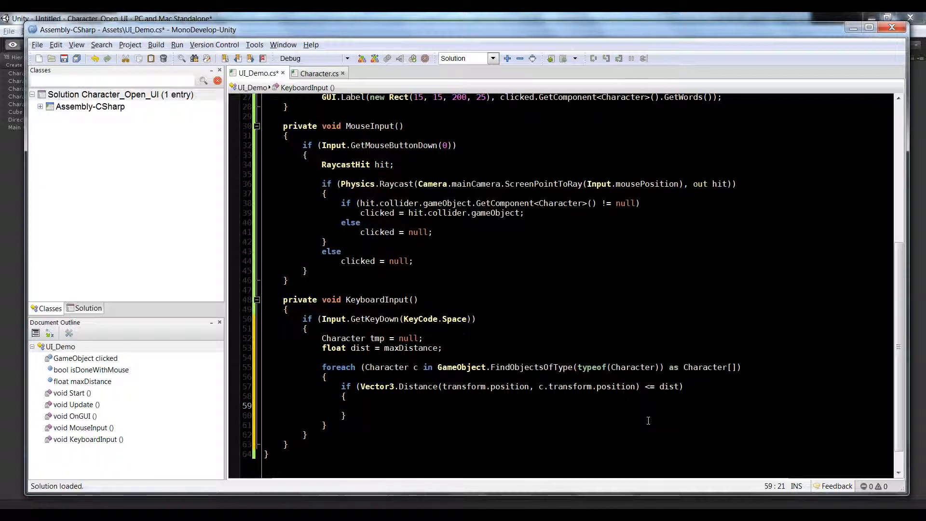
click(362, 406)
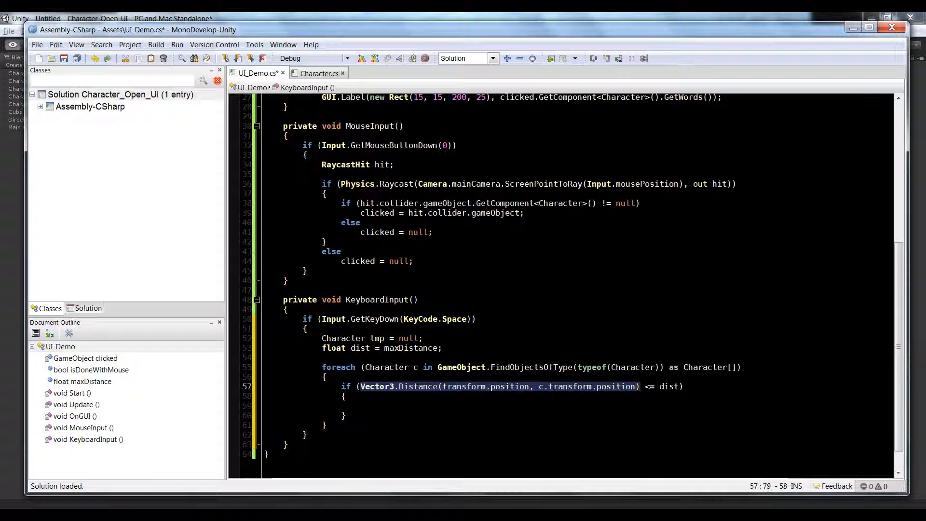
text(di)
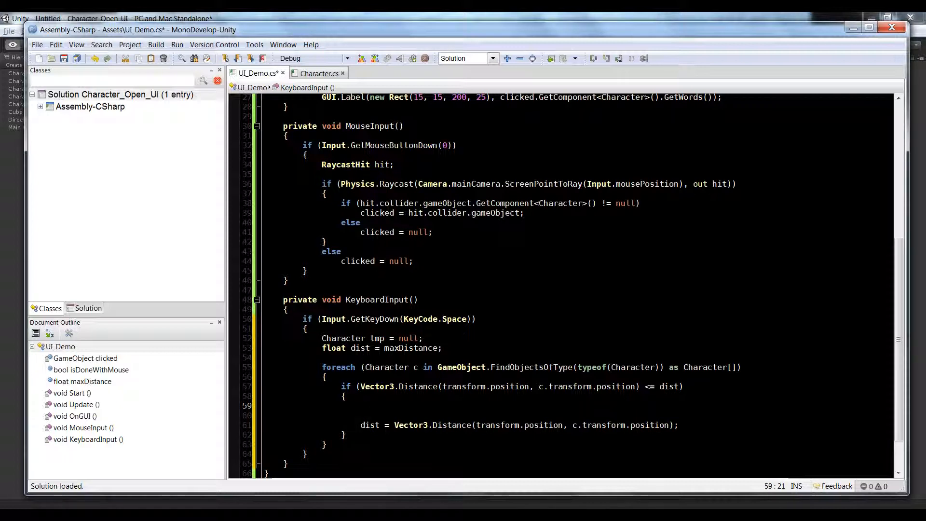
text(tmp)
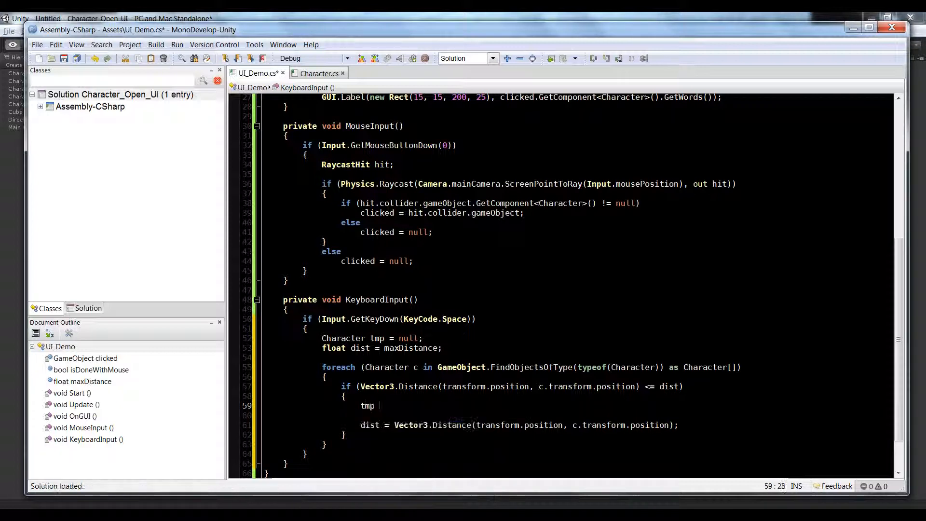
text(= c;)
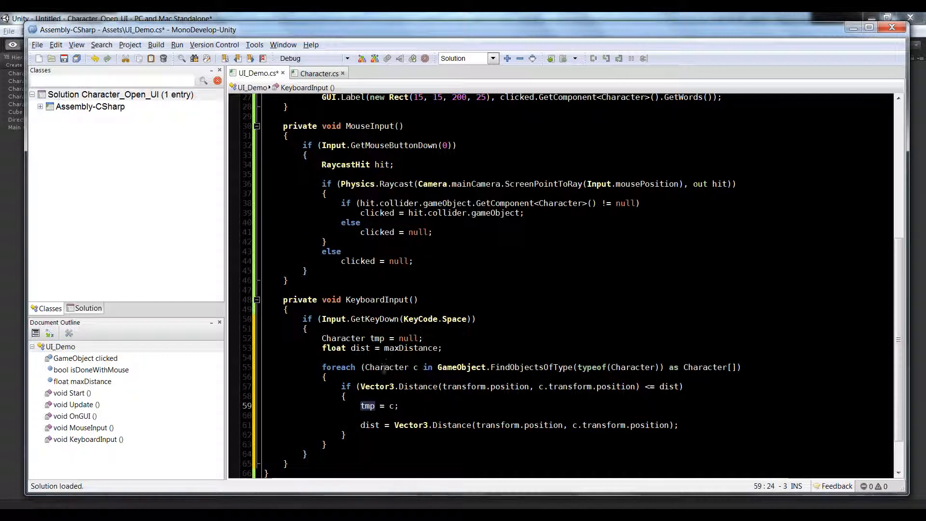
click(560, 367)
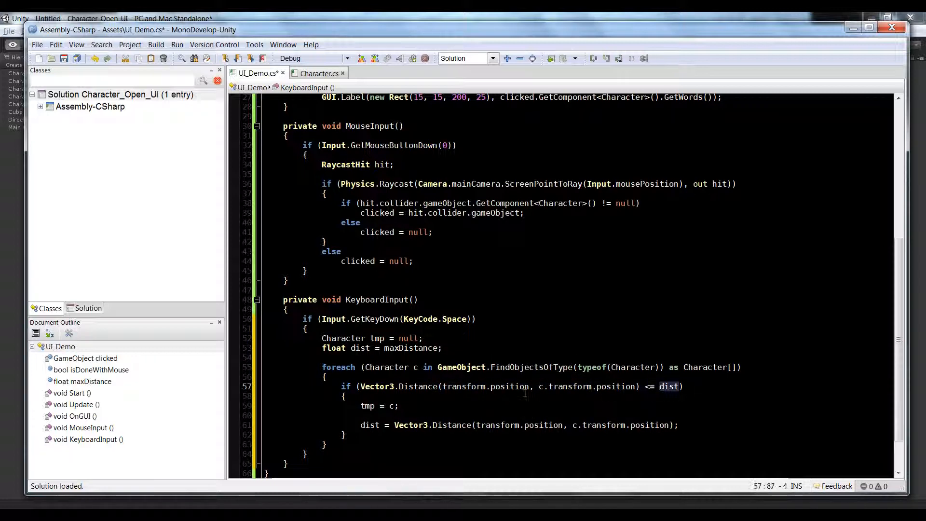
mouse_move(481, 435)
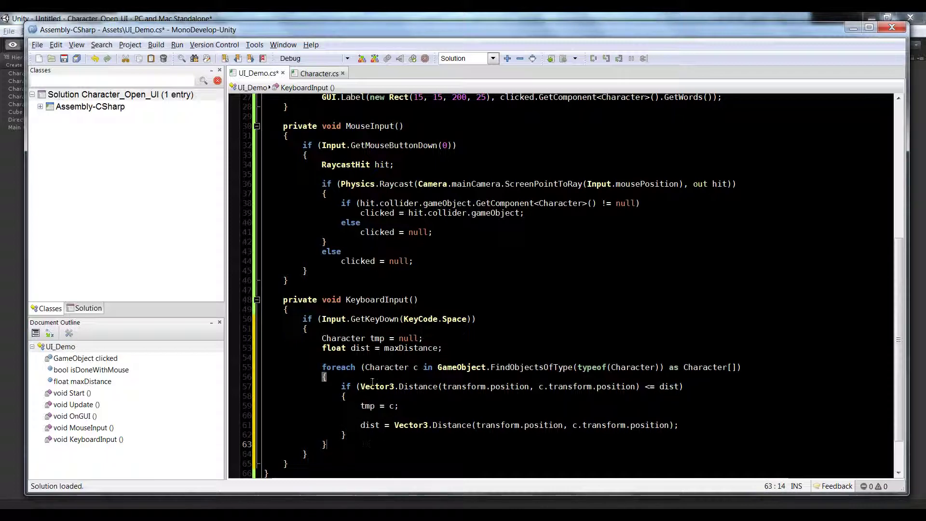
- After the loop, add if (tmp != null) clicked = tmp; and save UI_Demo.cs
scroll(down, 3)
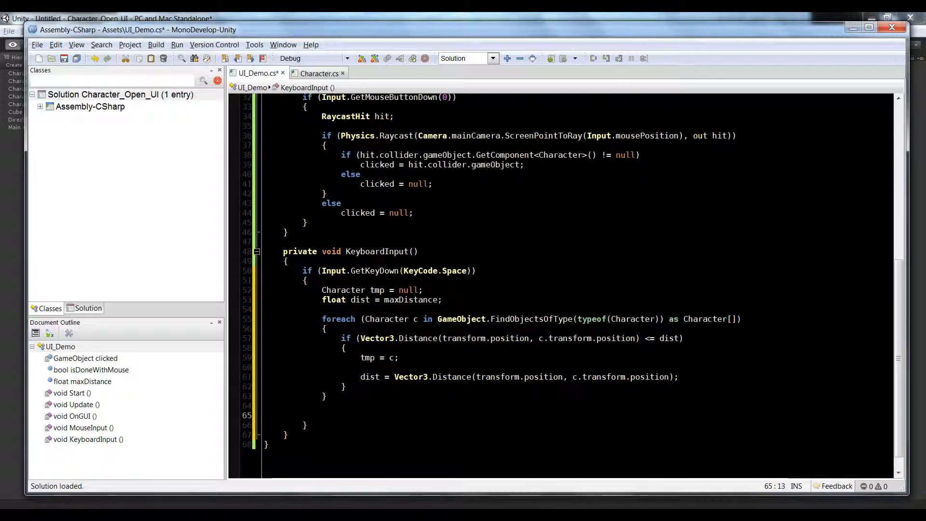
click(323, 414)
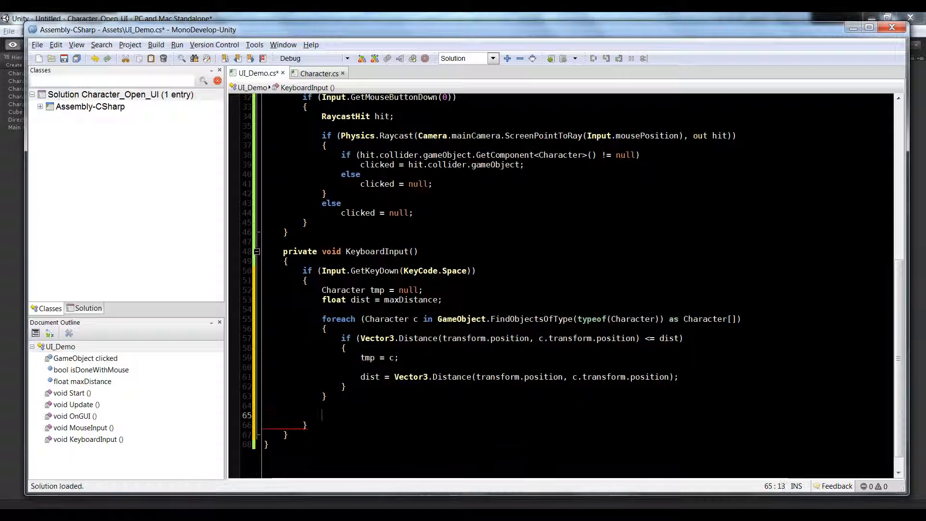
mouse_move(324, 168)
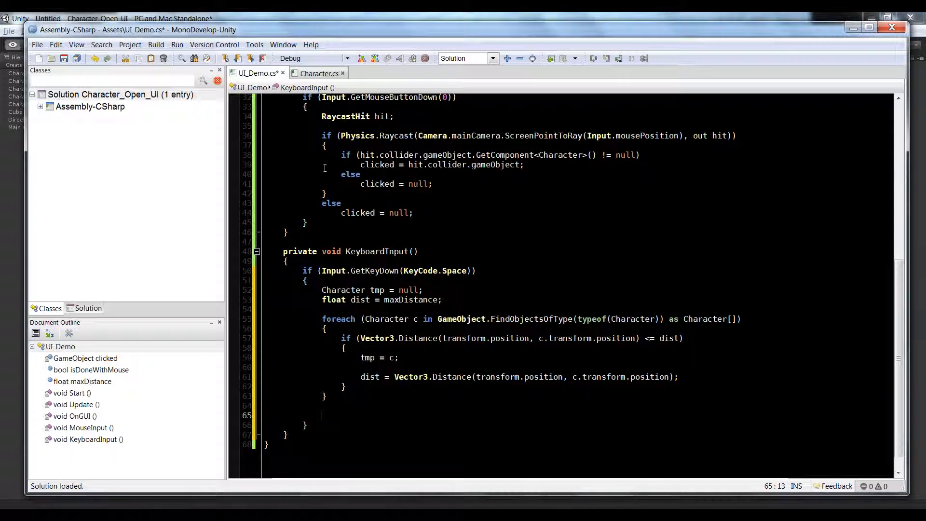
text(clicked = tmp;)
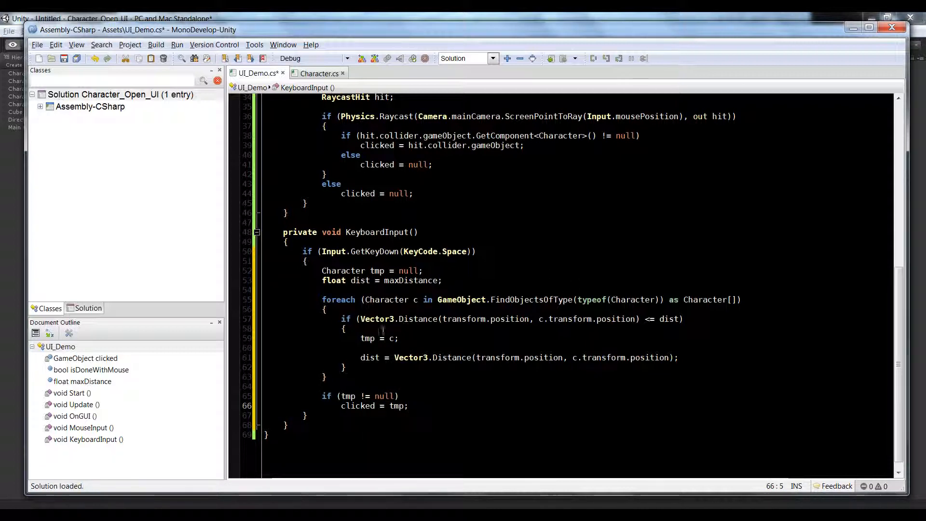
drag(358, 320, 346, 368)
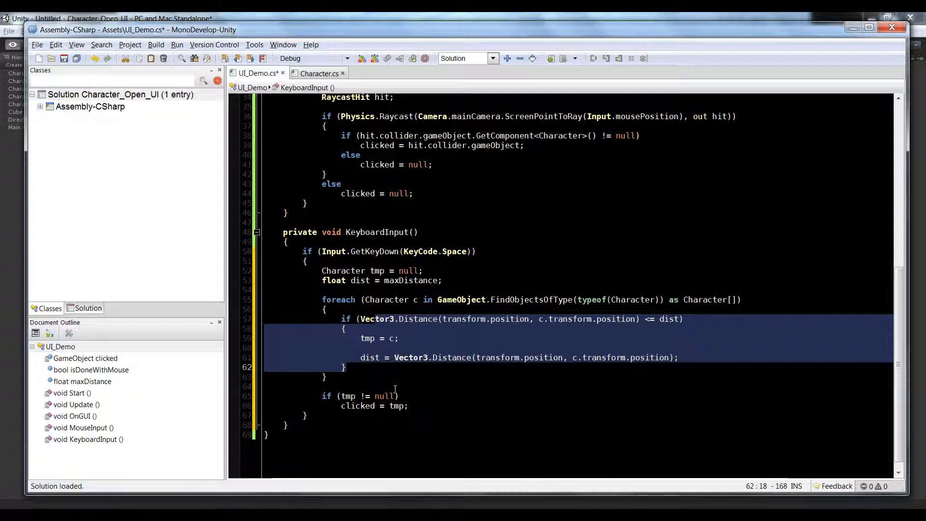
click(400, 396)
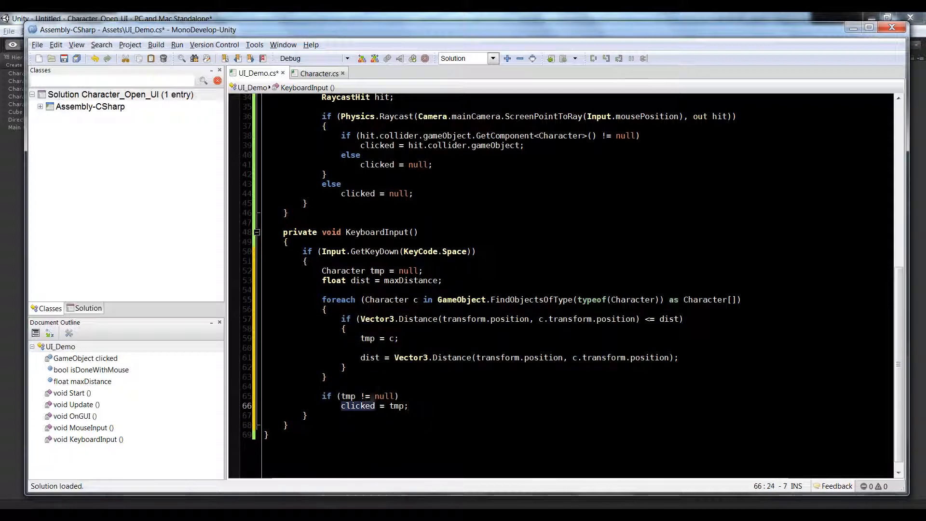
text(el)
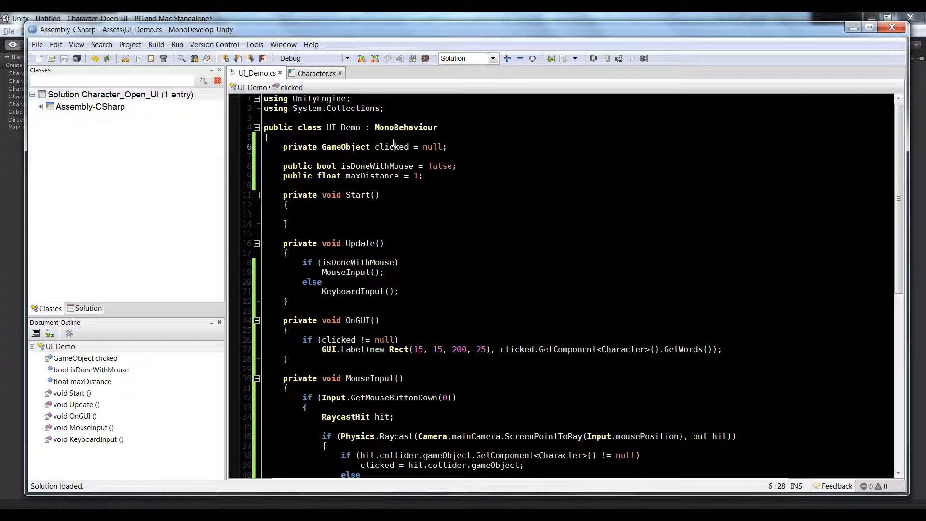
- Rename the clicked variable to selectedCharacter throughout UI_Demo.cs
double_click(391, 147)
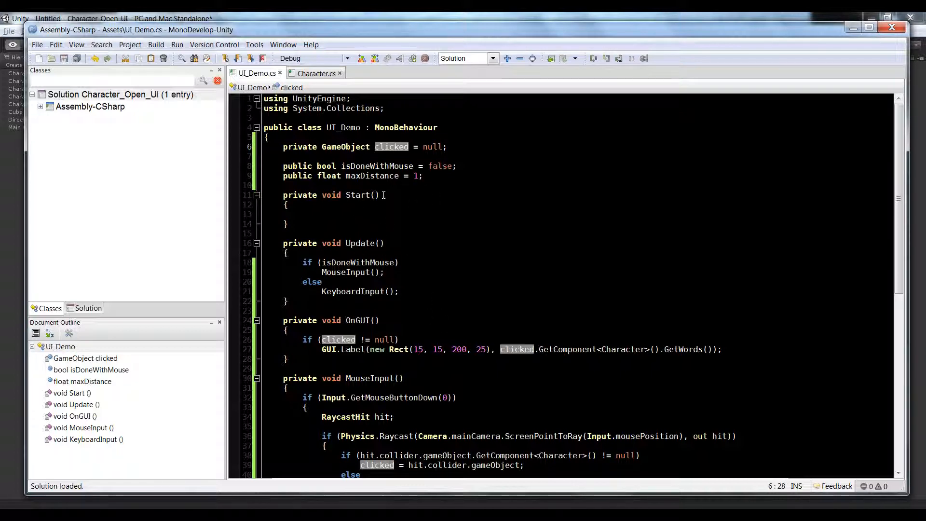
mouse_move(478, 214)
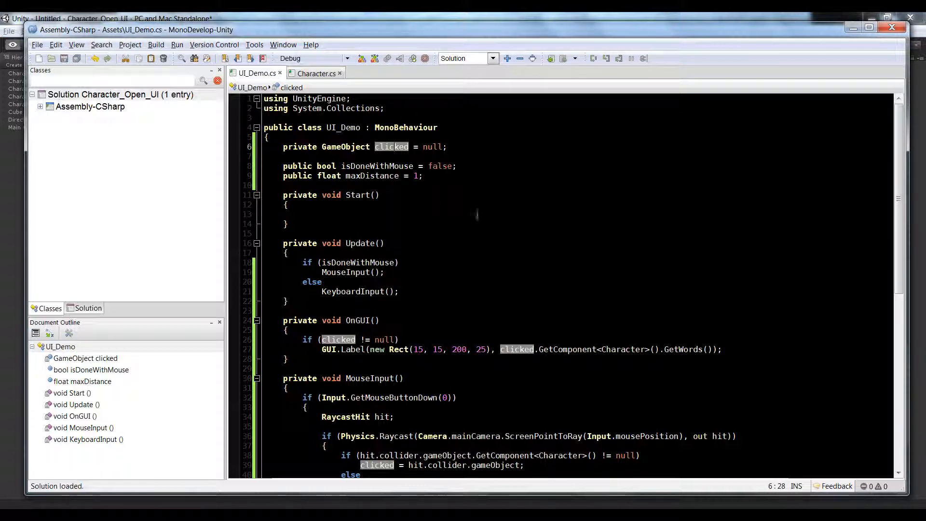
text(s)
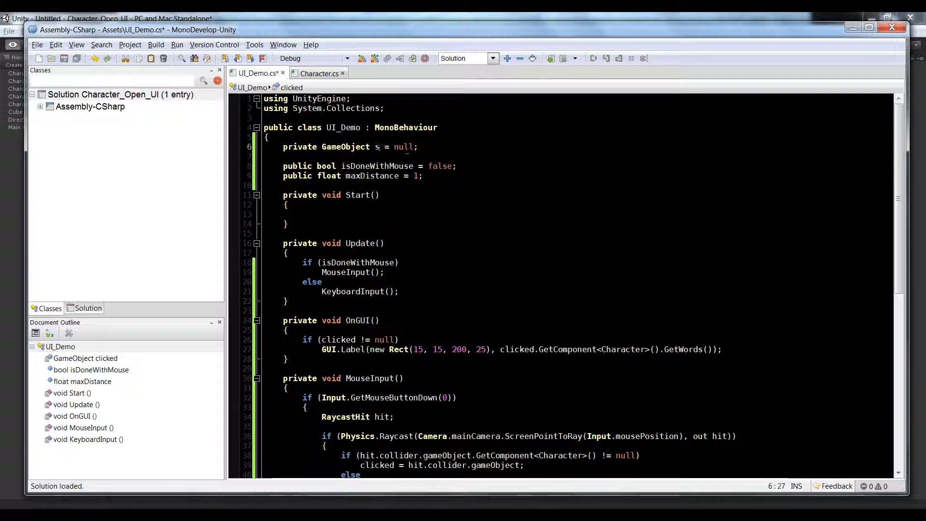
text(electedCharacter)
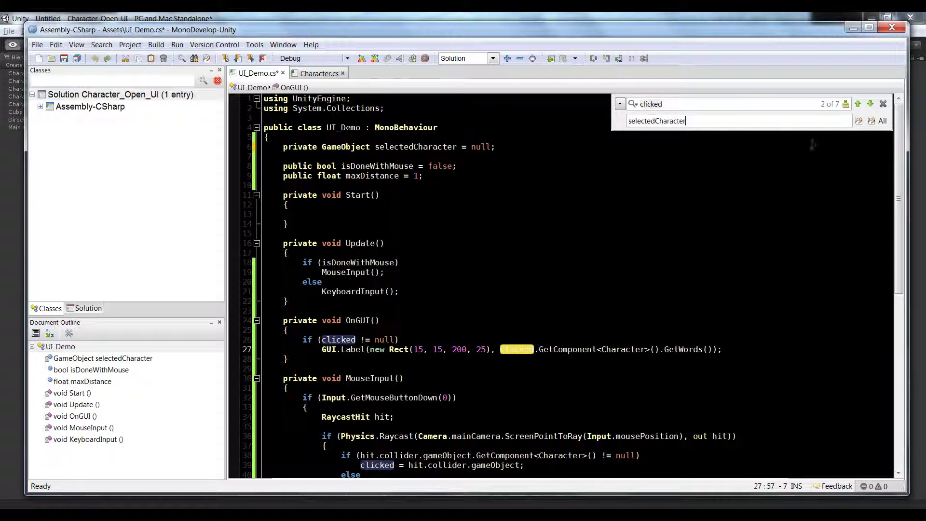
click(883, 121)
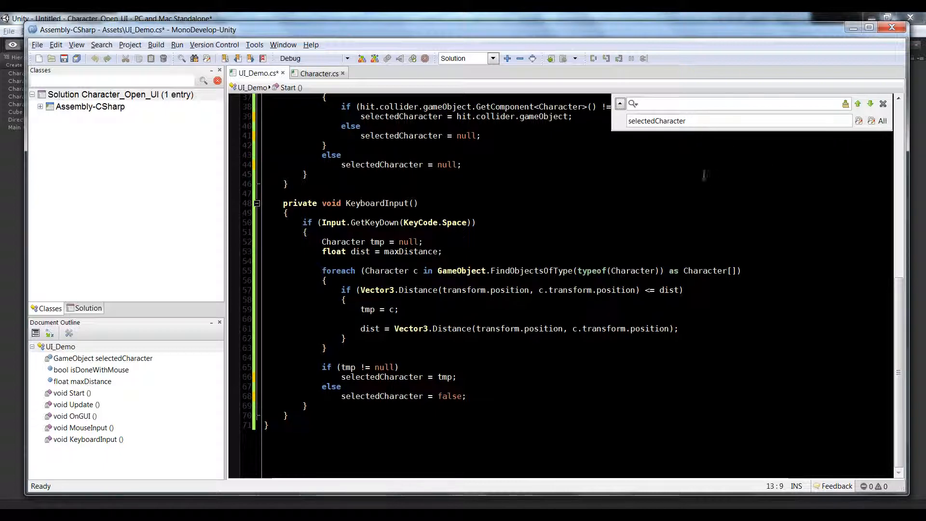
- Jump from Unity's first type-conversion error to the offending line 66 in UI_Demo.cs
scroll(up, 3)
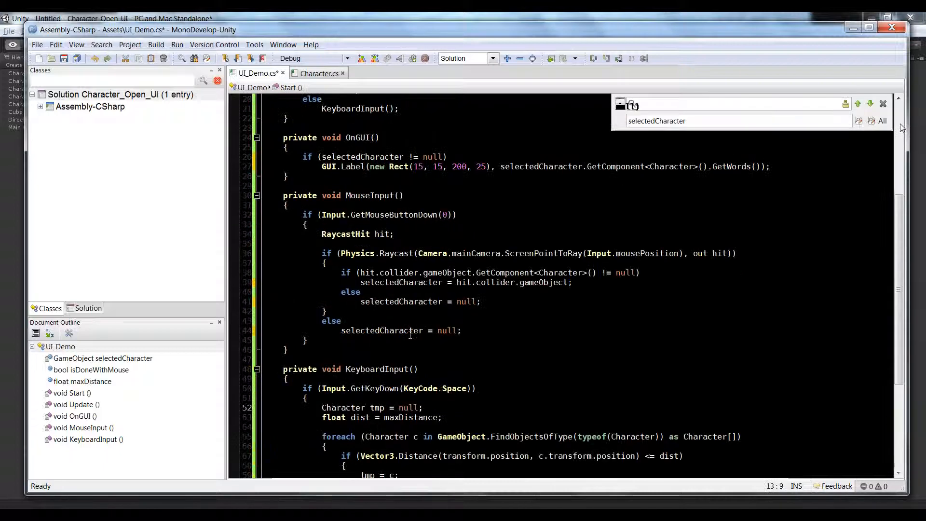
scroll(down, 3)
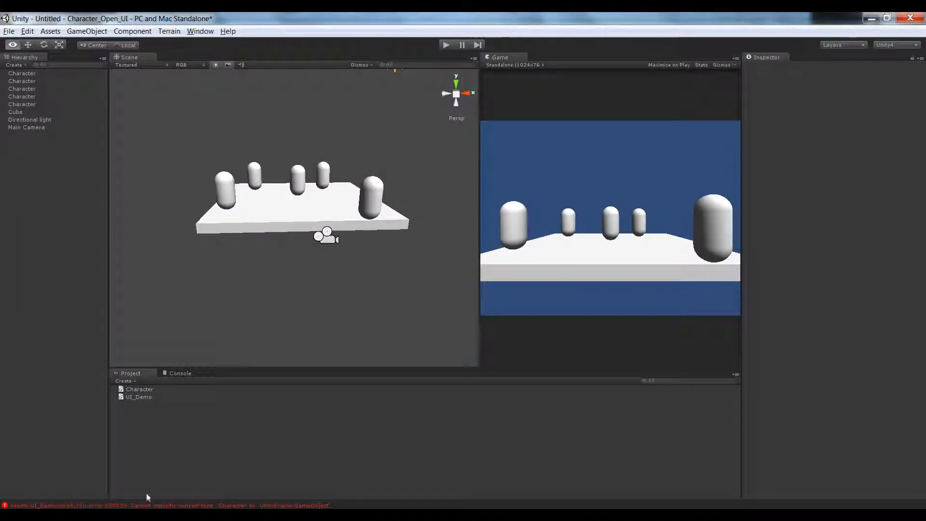
click(181, 372)
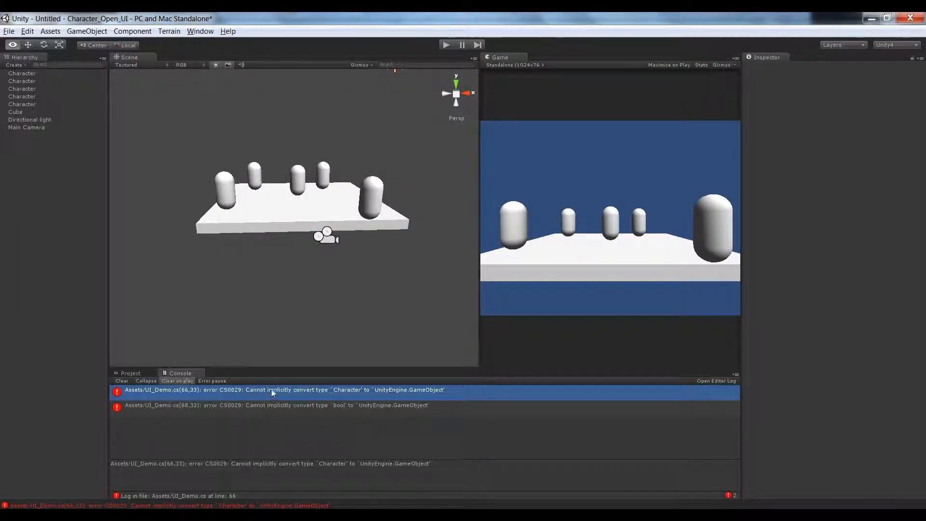
mouse_move(426, 400)
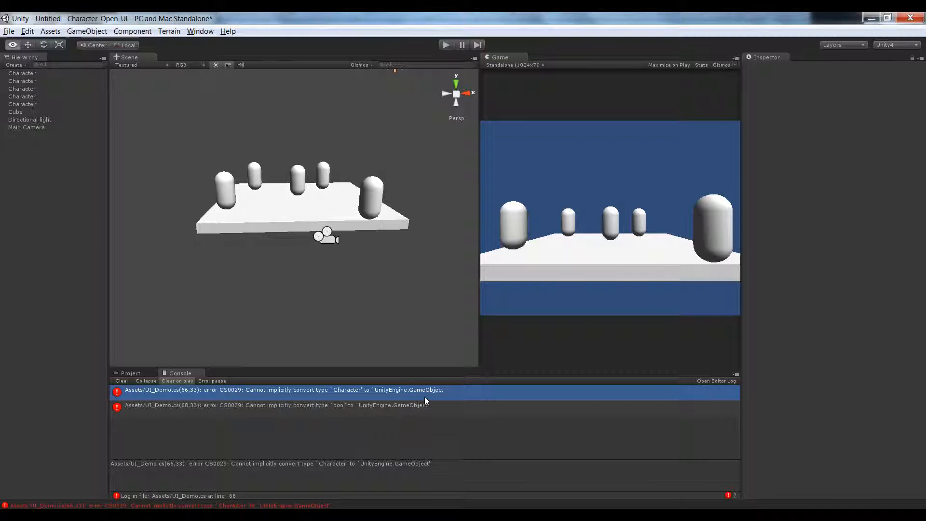
double_click(284, 388)
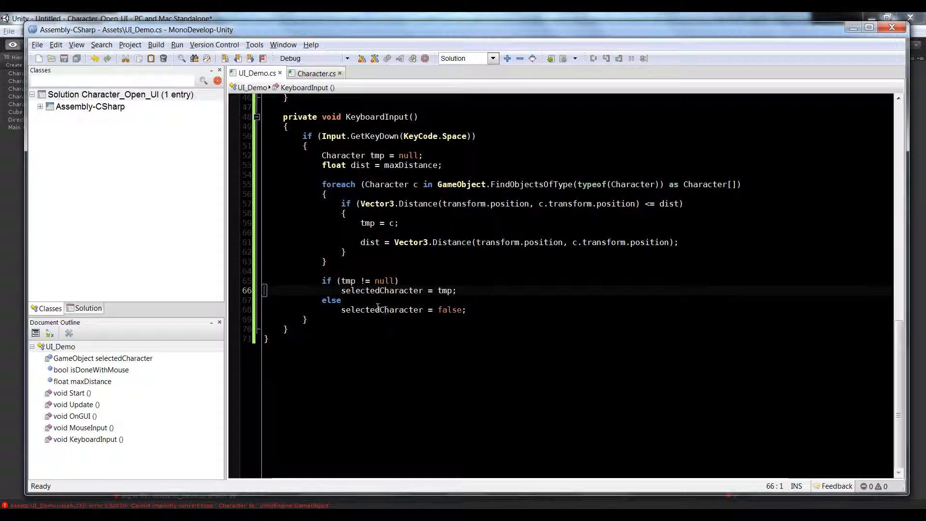
- Assign selectedCharacter = tmp.gameObject on line 66 and reset it to null instead of false on line 68
double_click(444, 291)
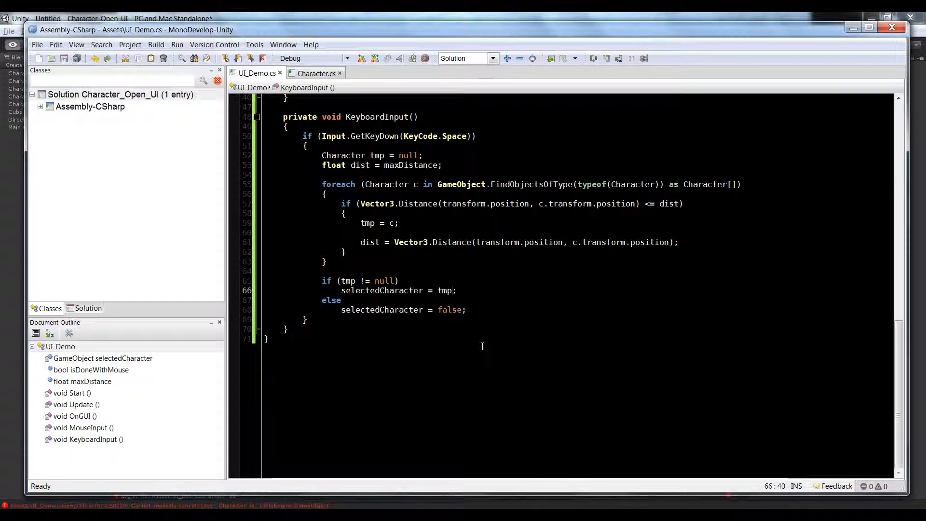
scroll(up, 3)
text(.gameObject)
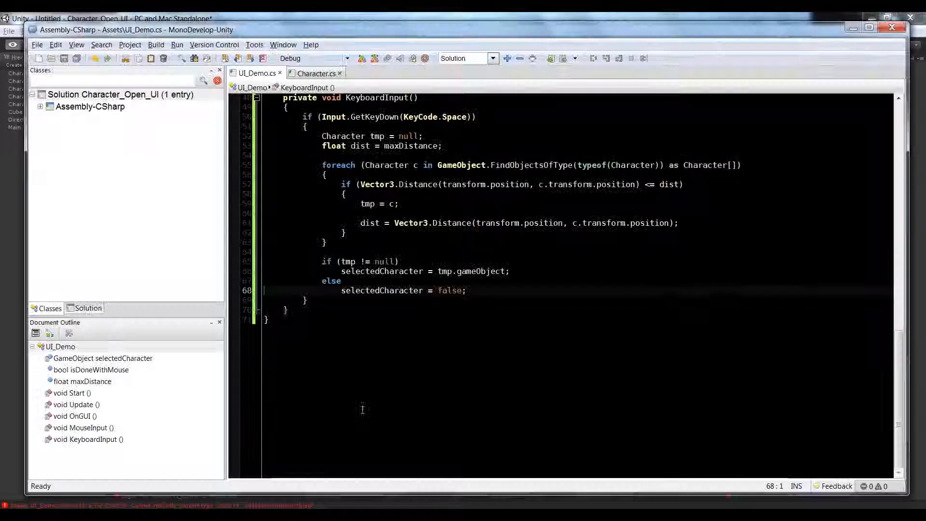
double_click(451, 290)
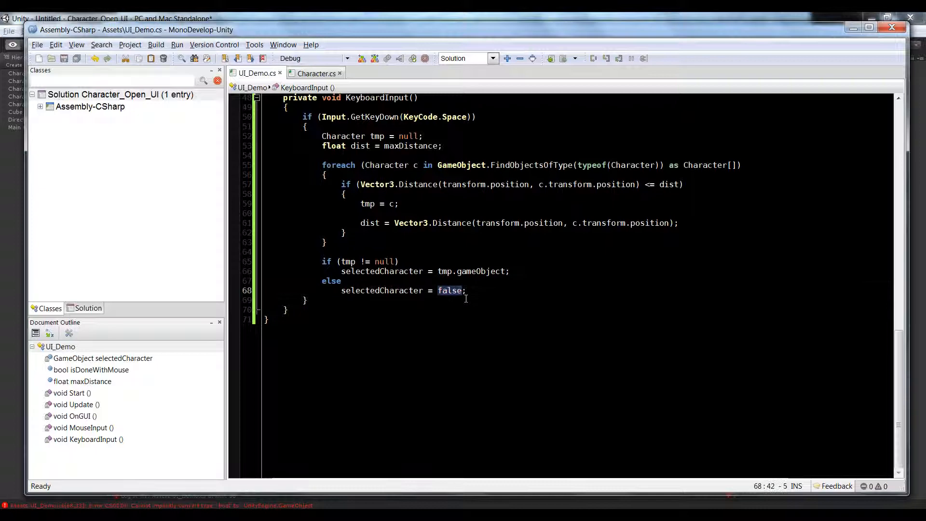
text(null)
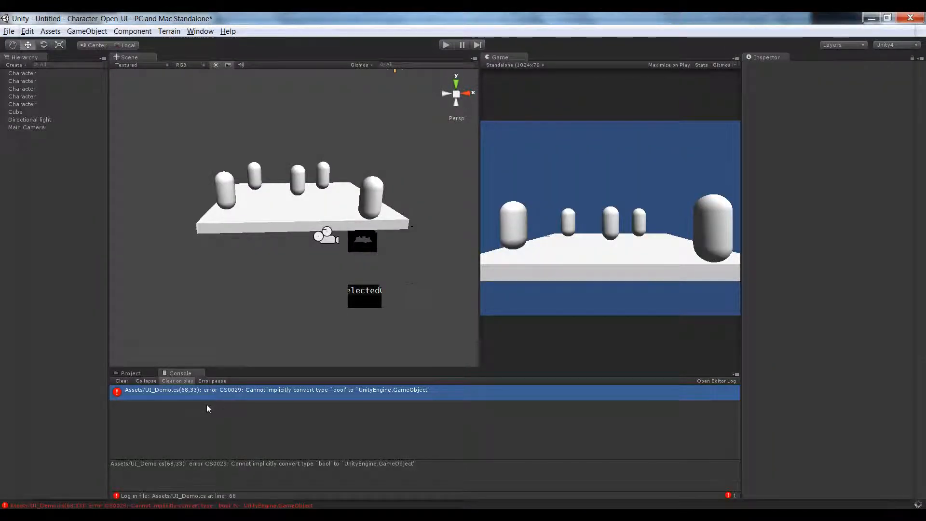
- Recompile, select Main Camera and enable Is Done With Mouse on its script
click(122, 380)
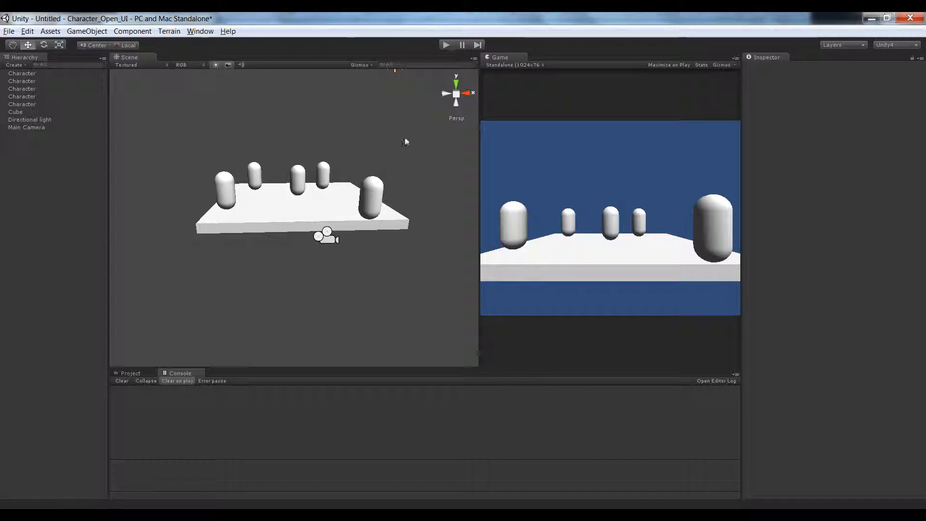
click(26, 127)
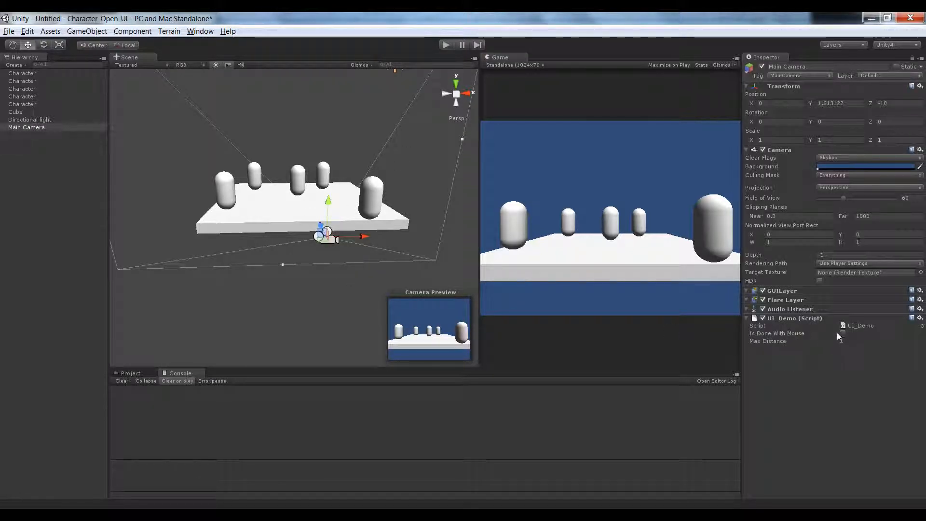
click(842, 333)
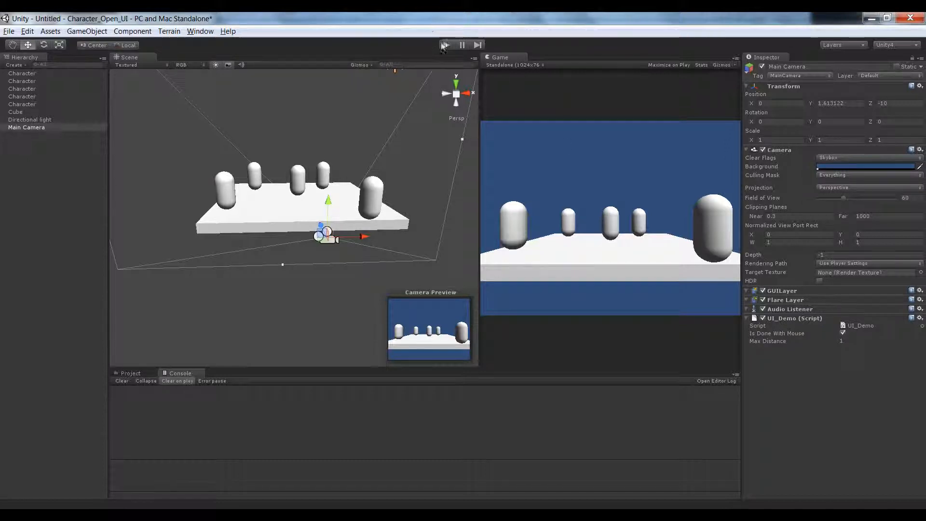
- Playtest clicking the large right capsule to show its words, then stop playback
click(446, 45)
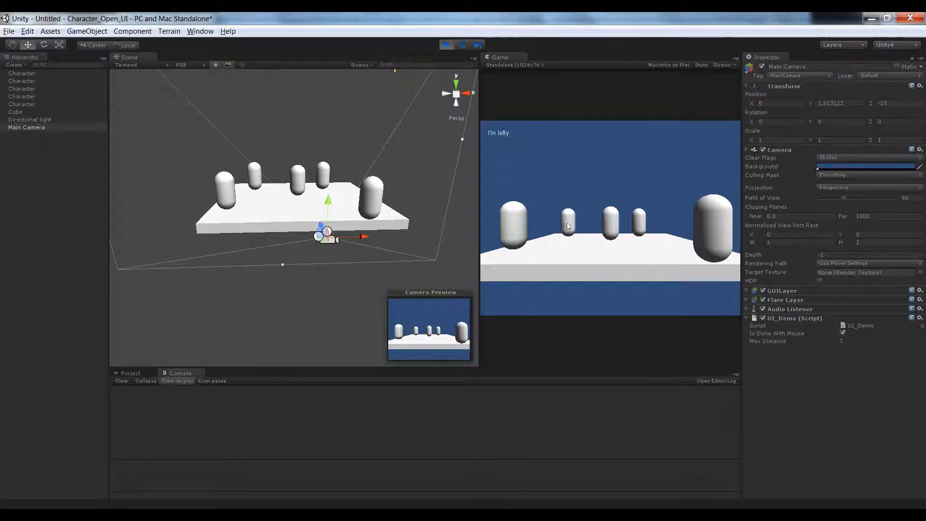
click(699, 227)
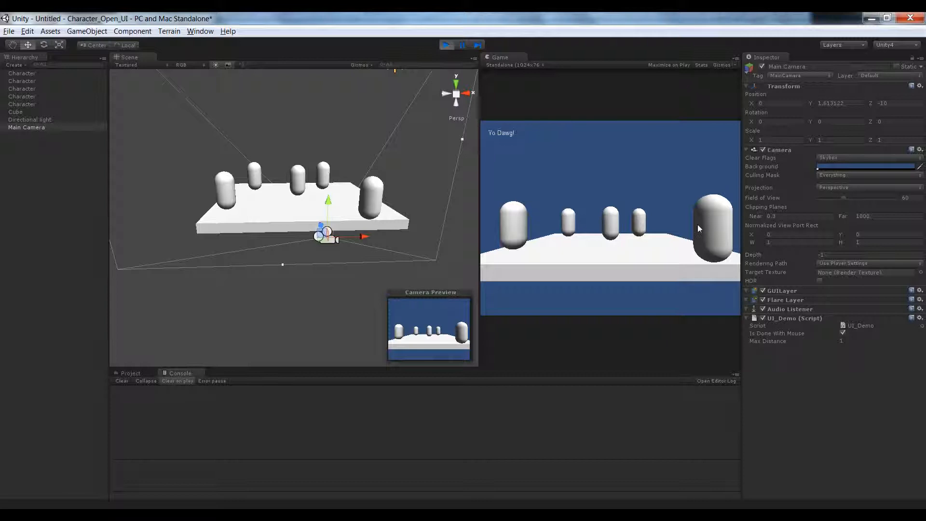
mouse_move(631, 245)
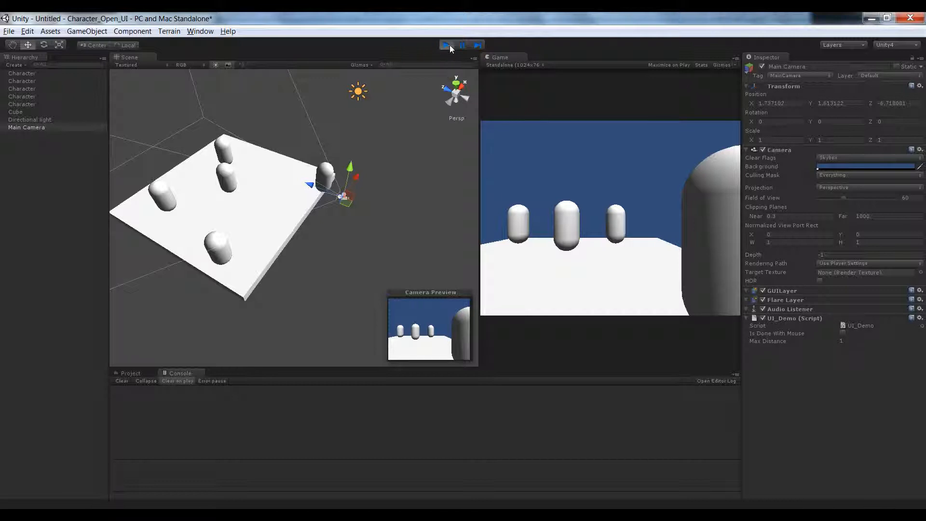
click(446, 45)
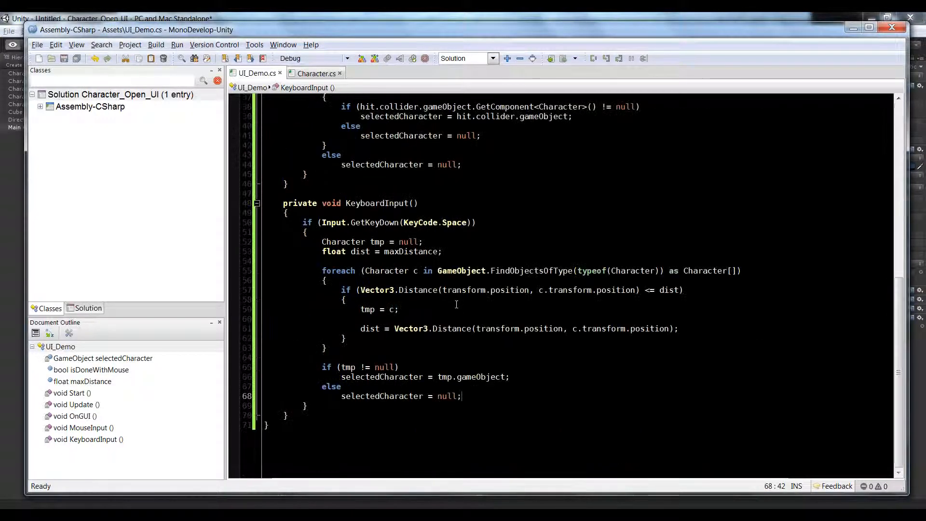
- Review the nearest-character loop in KeyboardInput(), then minimize MonoDevelop to return to Unity
click(440, 308)
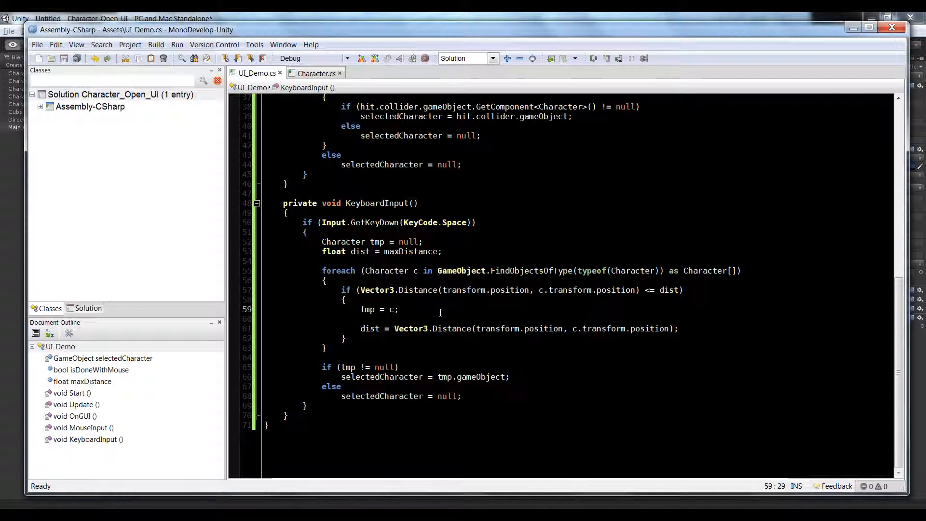
click(324, 347)
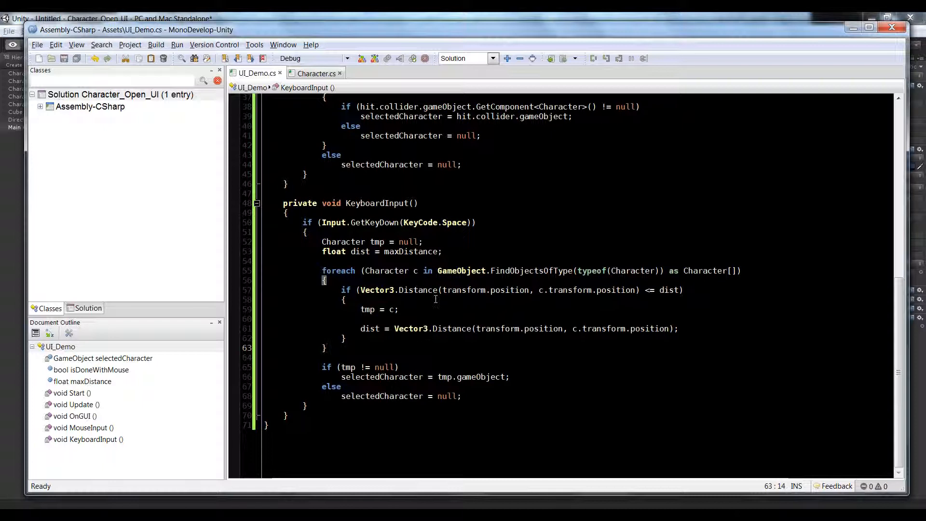
mouse_move(504, 320)
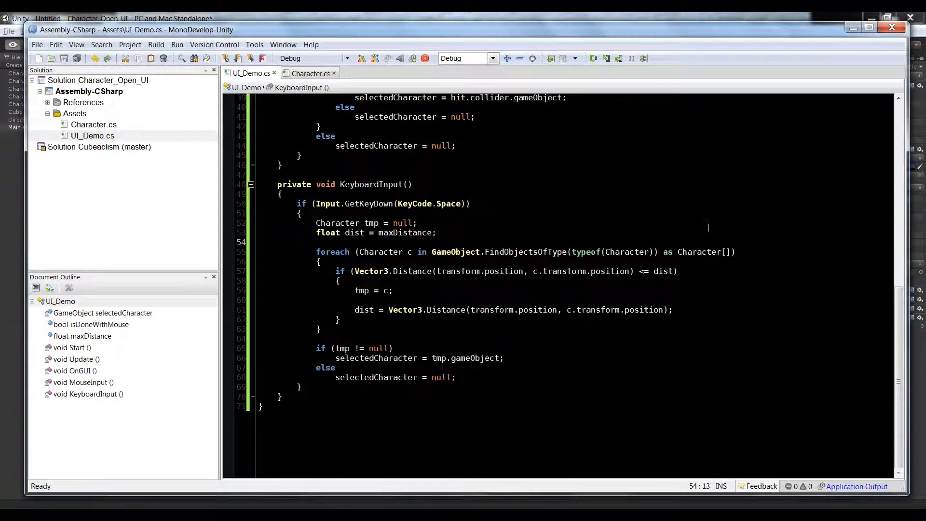
mouse_move(852, 31)
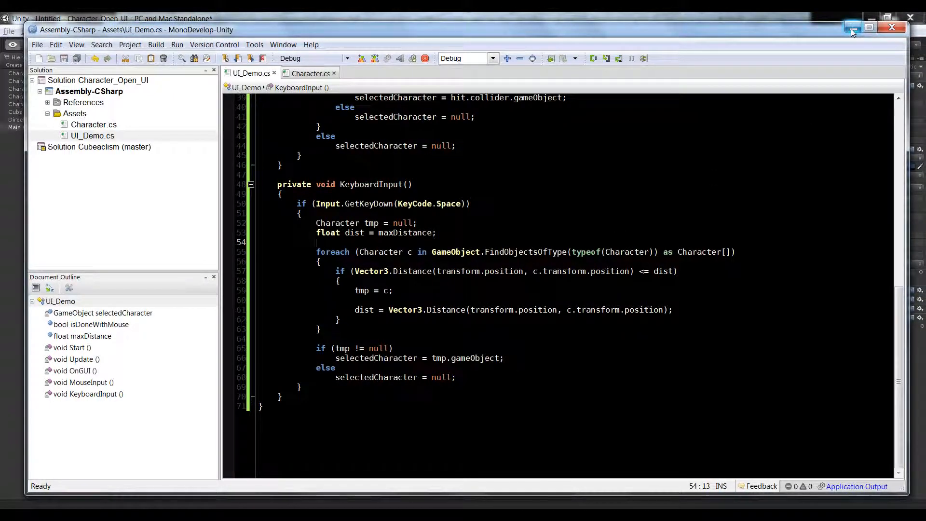
click(852, 27)
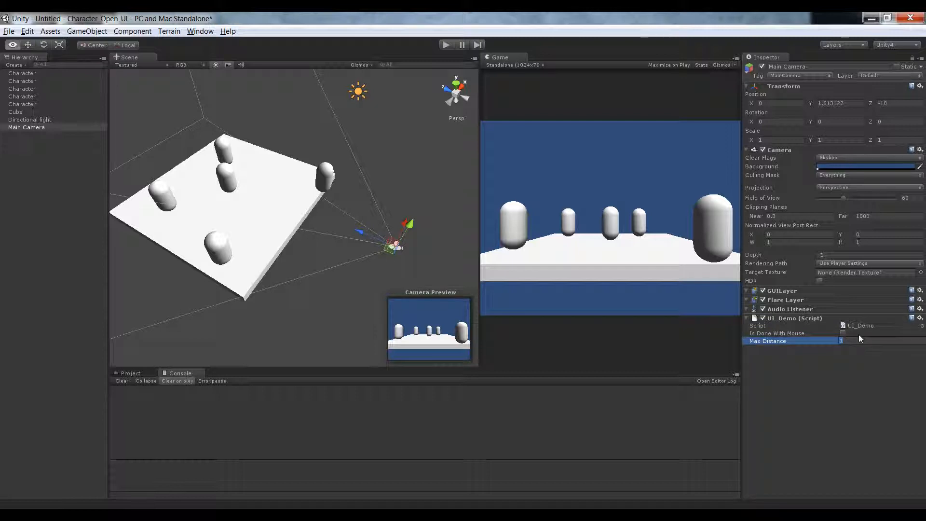
- Set Max Distance to 10 and playtest moving Main Camera beside capsules to show their words, then stop
text(10)
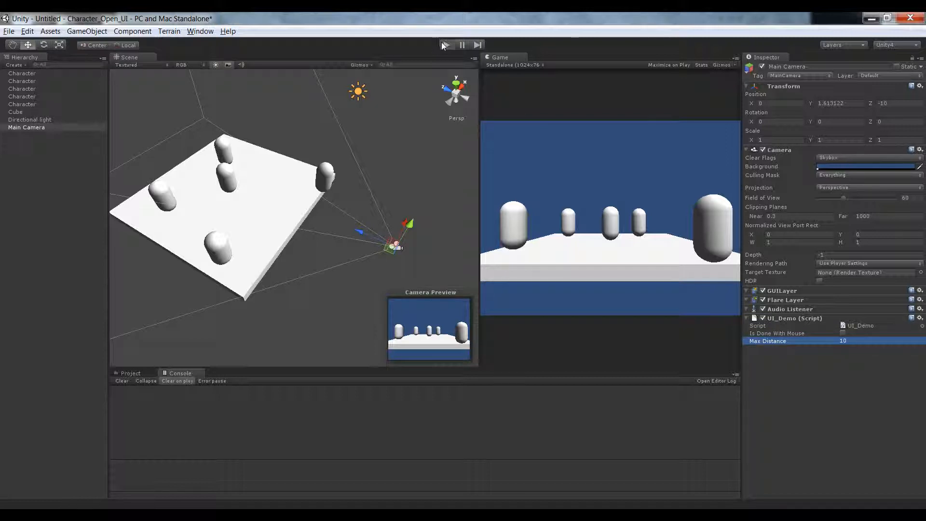
click(446, 46)
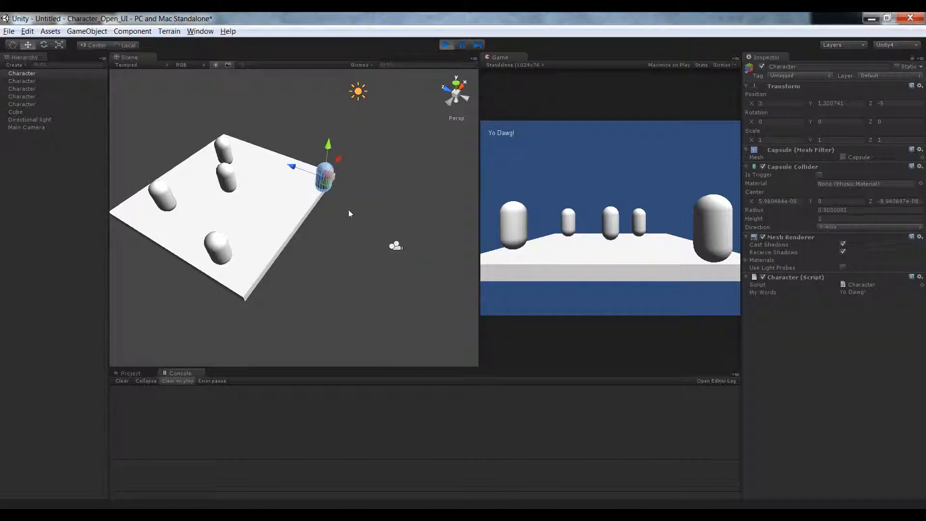
click(26, 127)
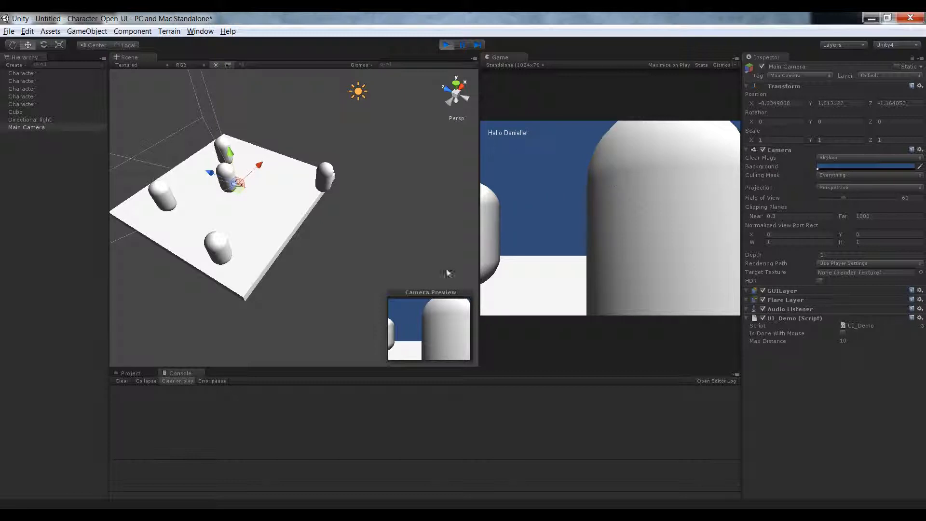
drag(237, 183, 189, 180)
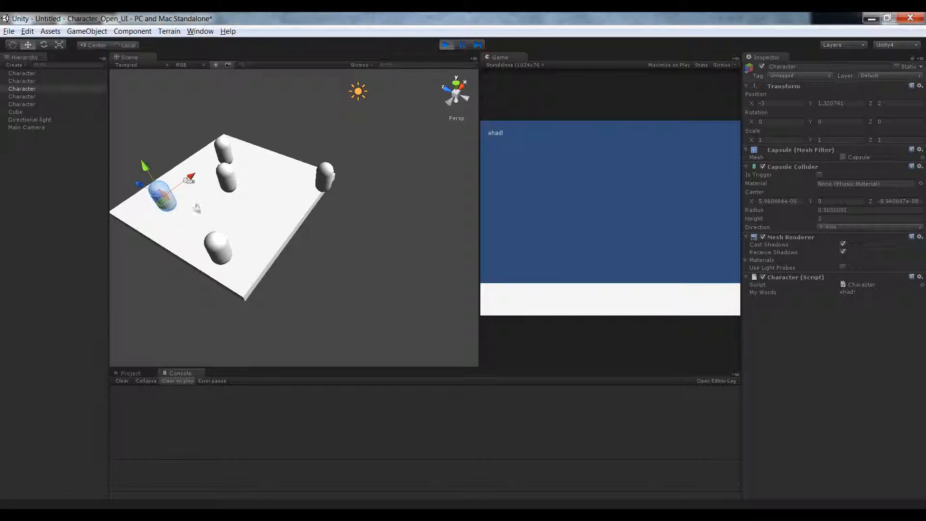
click(26, 127)
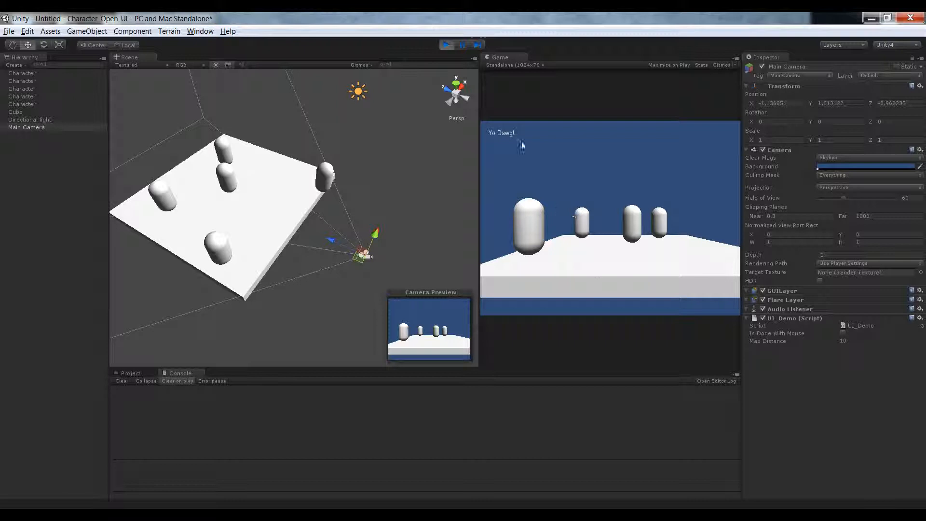
mouse_move(549, 177)
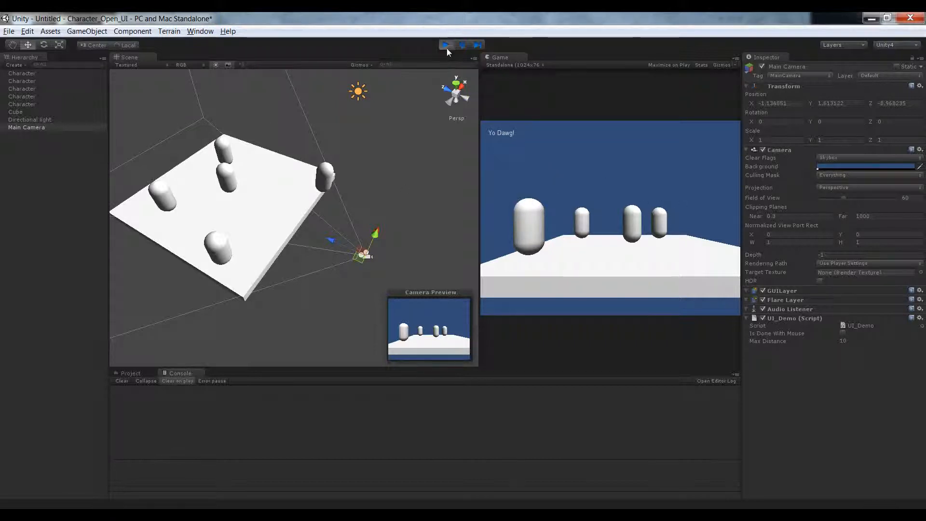
click(445, 45)
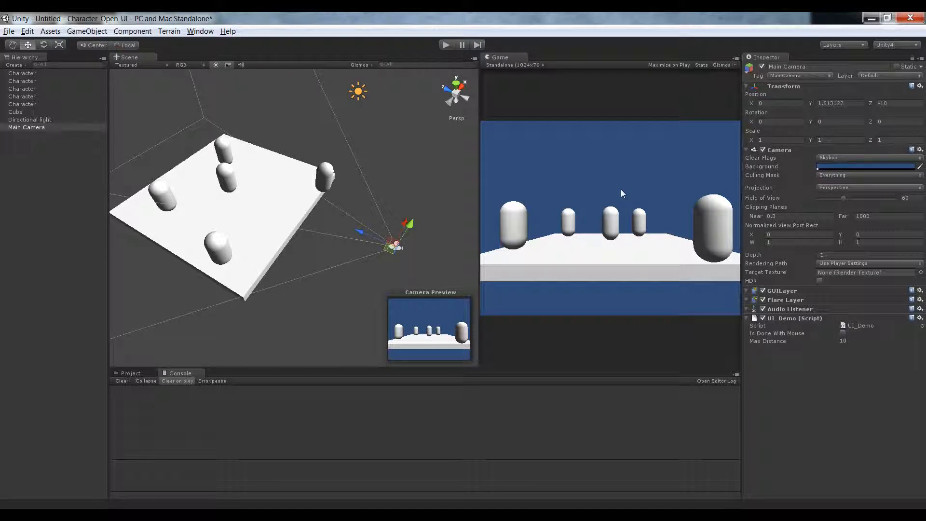